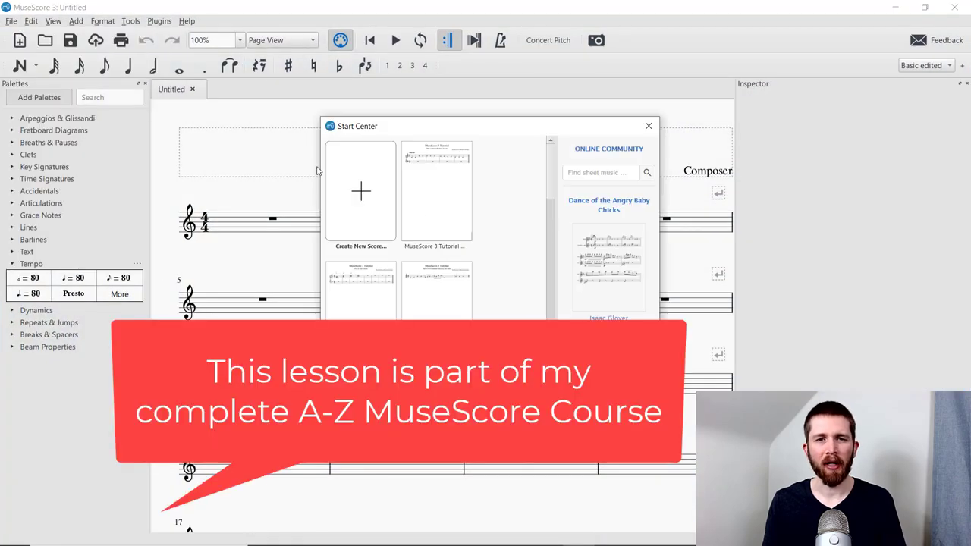
mouse_move(638, 130)
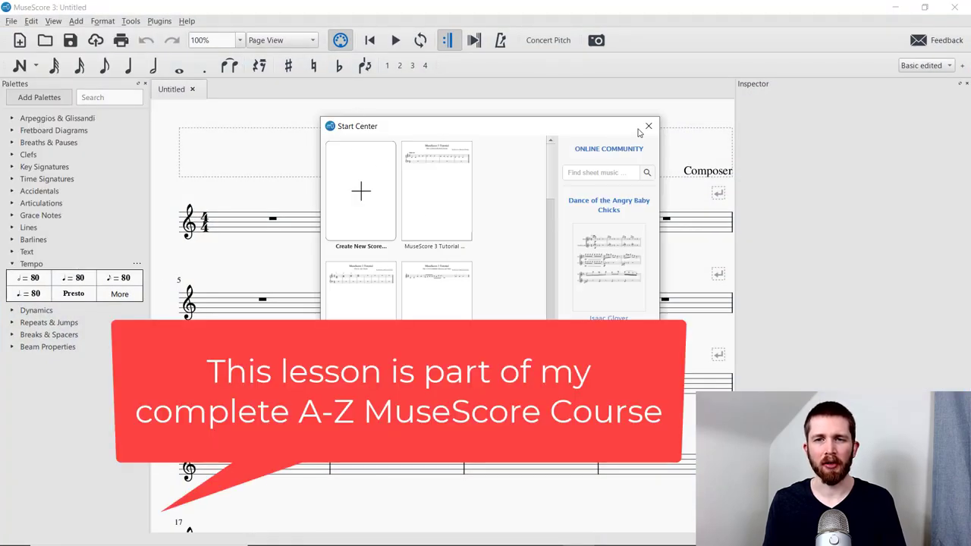
Dismiss the Start Center to reveal the blank untitled score
click(649, 124)
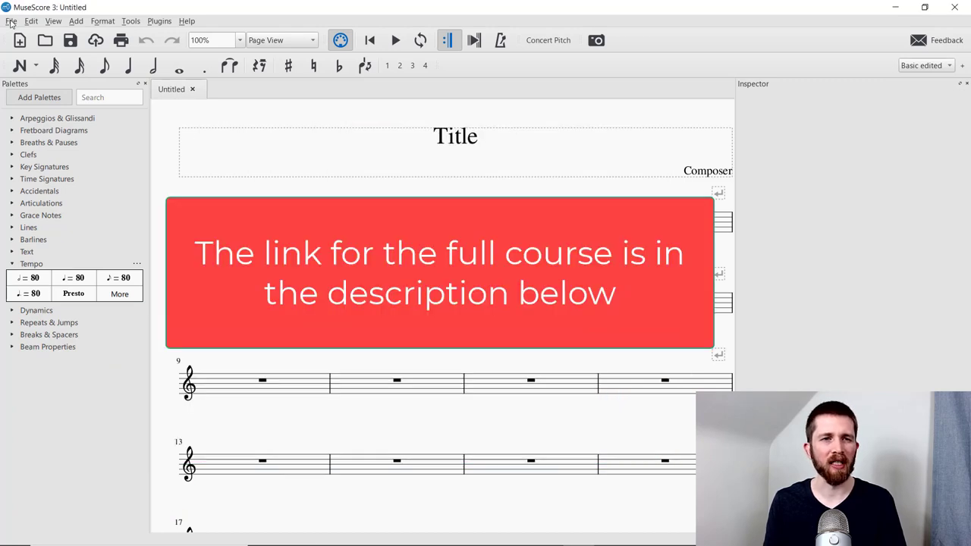
Bring up the Load Score dialog via File > Open
click(11, 22)
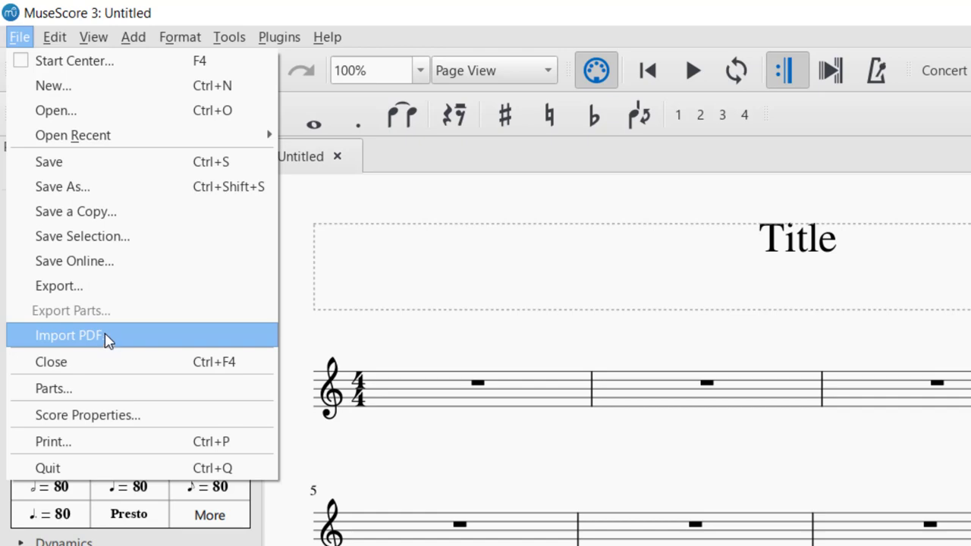
mouse_move(85, 109)
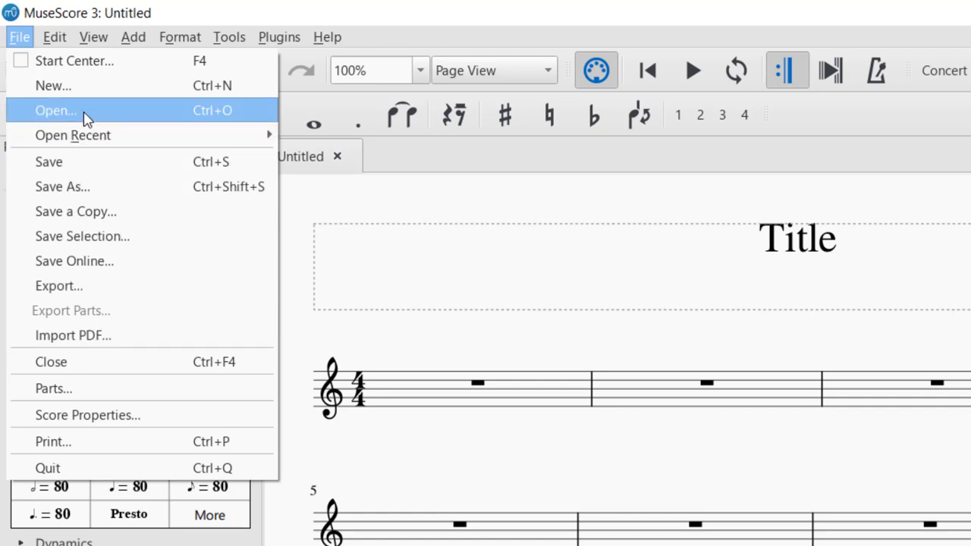
click(54, 109)
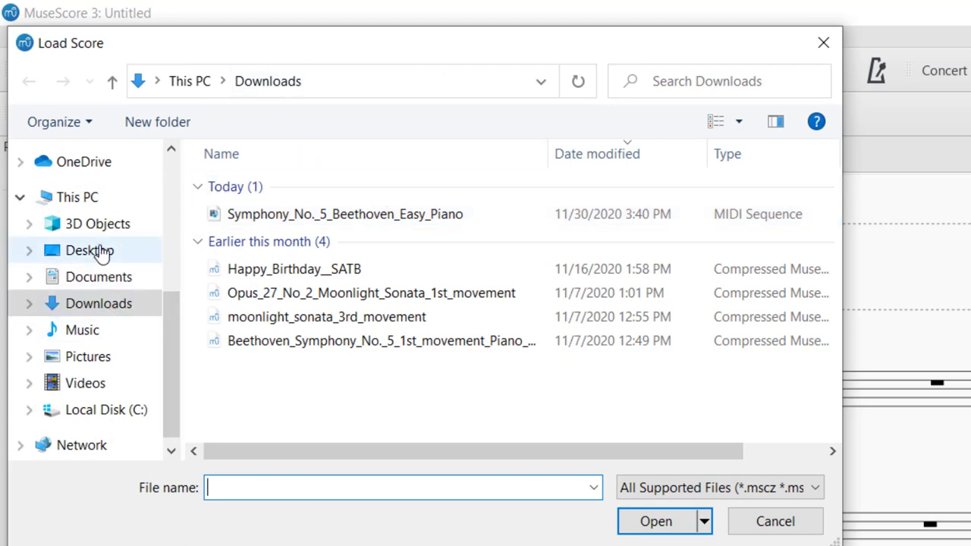
Load the Piano Example Midi file from the Desktop as a new piano score
click(88, 250)
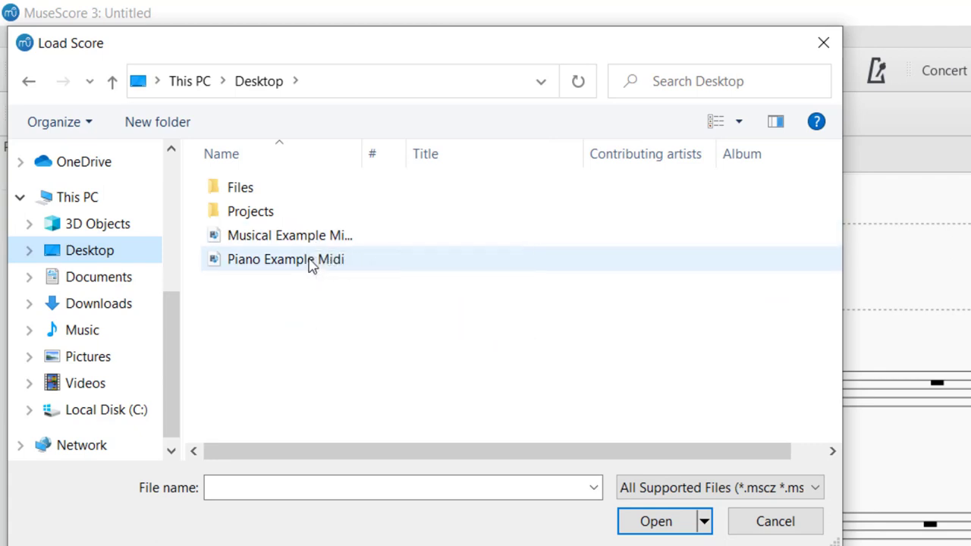
click(285, 258)
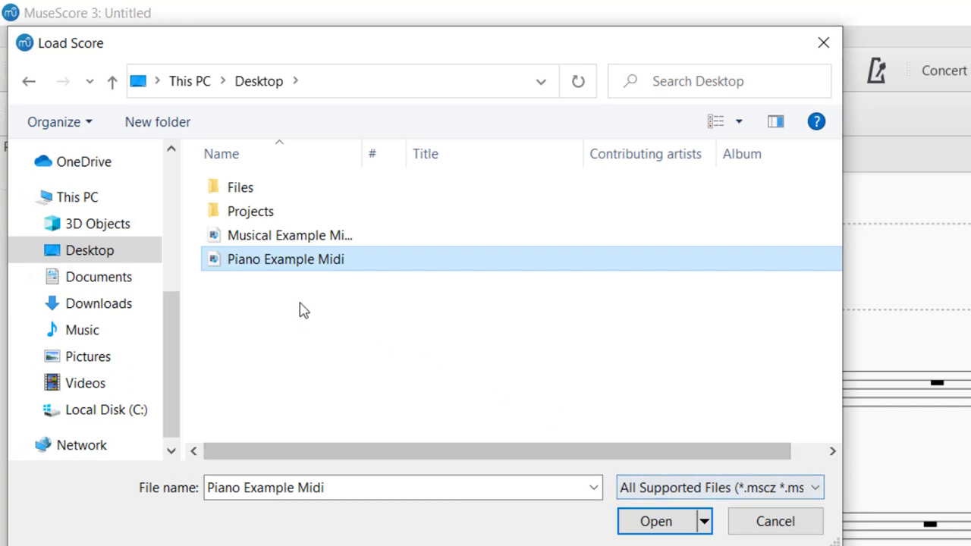
mouse_move(312, 267)
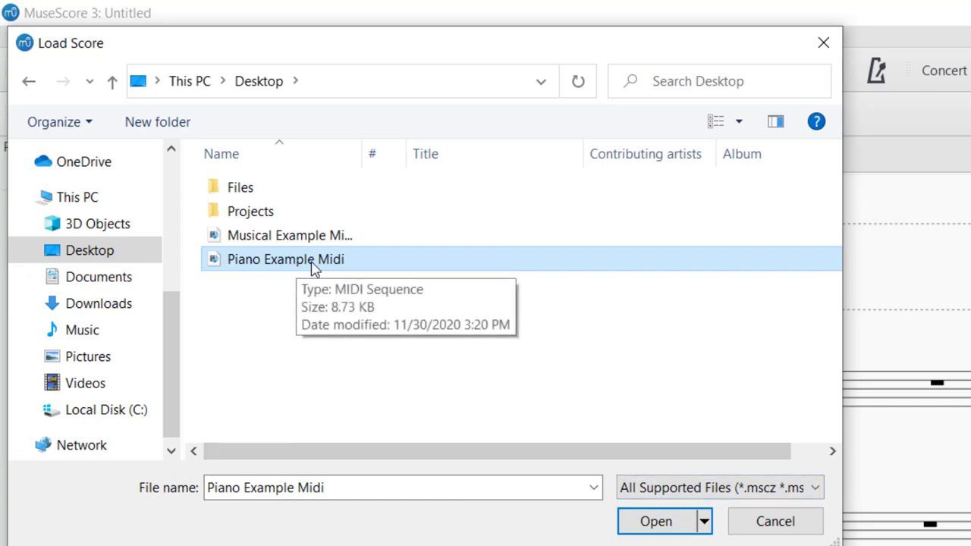
mouse_move(294, 267)
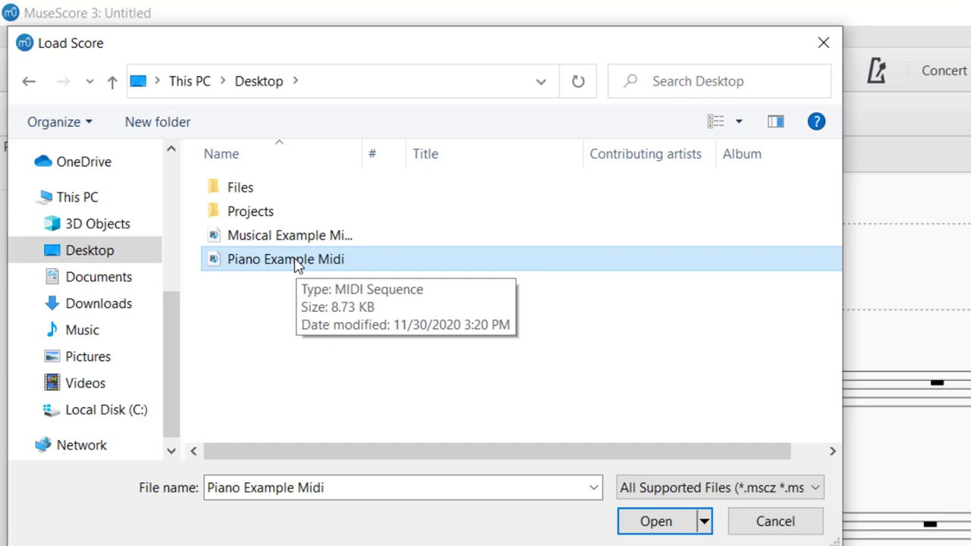
mouse_move(326, 261)
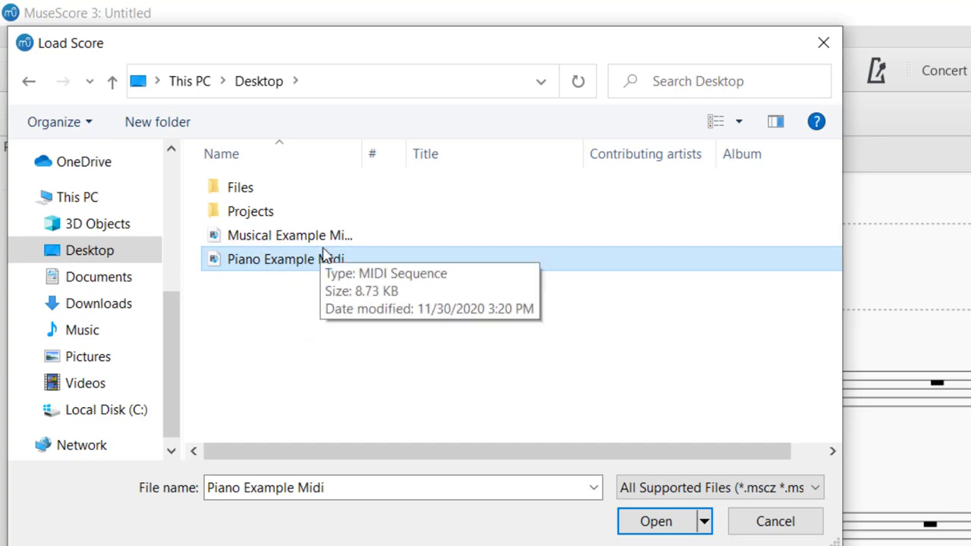
mouse_move(561, 447)
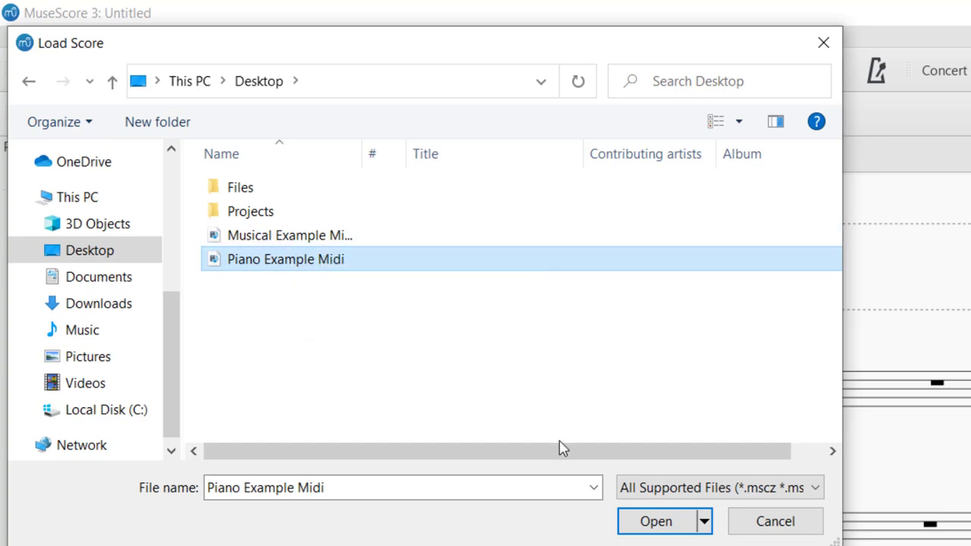
click(657, 522)
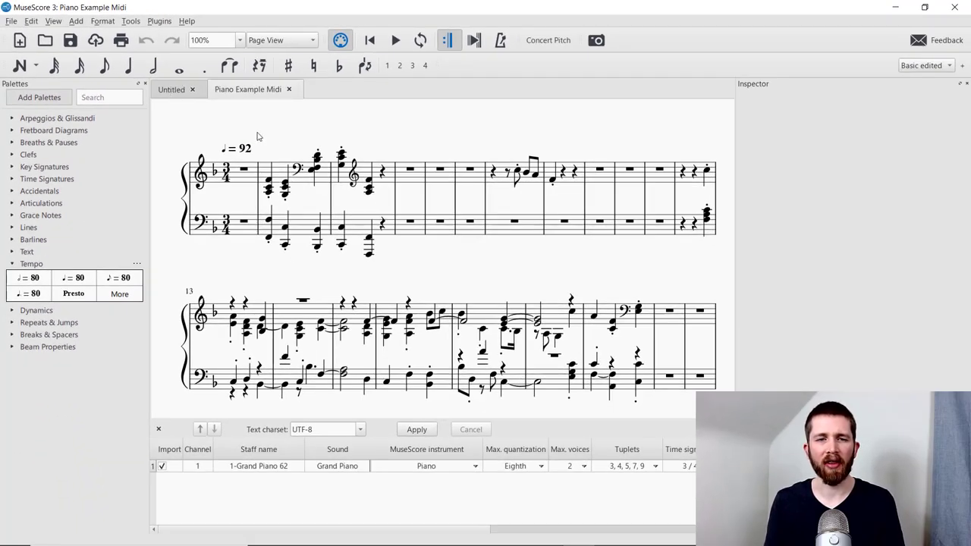
mouse_move(386, 162)
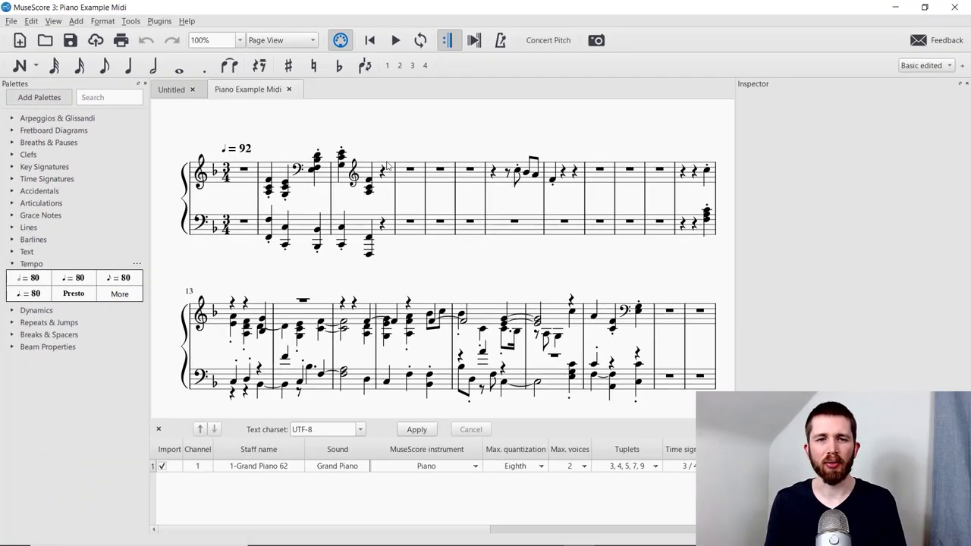
mouse_move(394, 146)
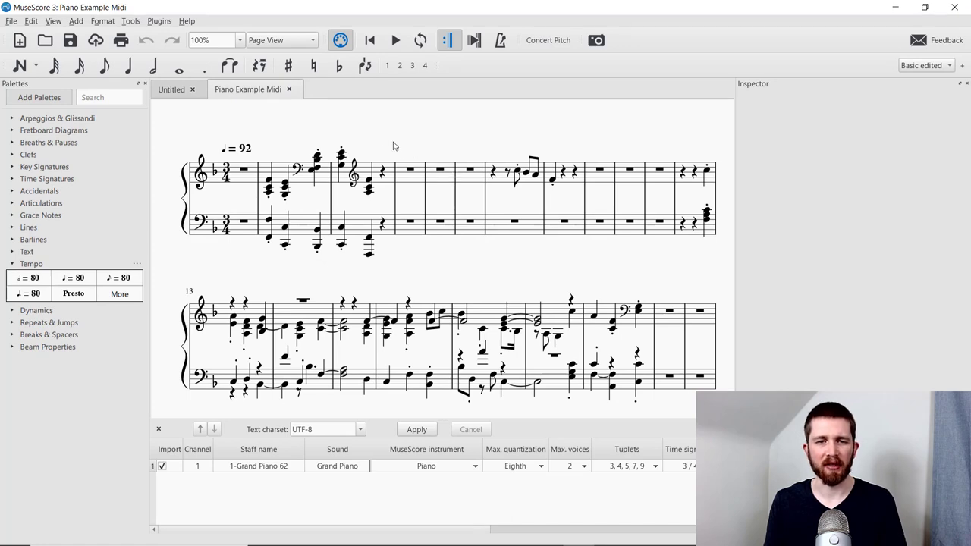
mouse_move(270, 431)
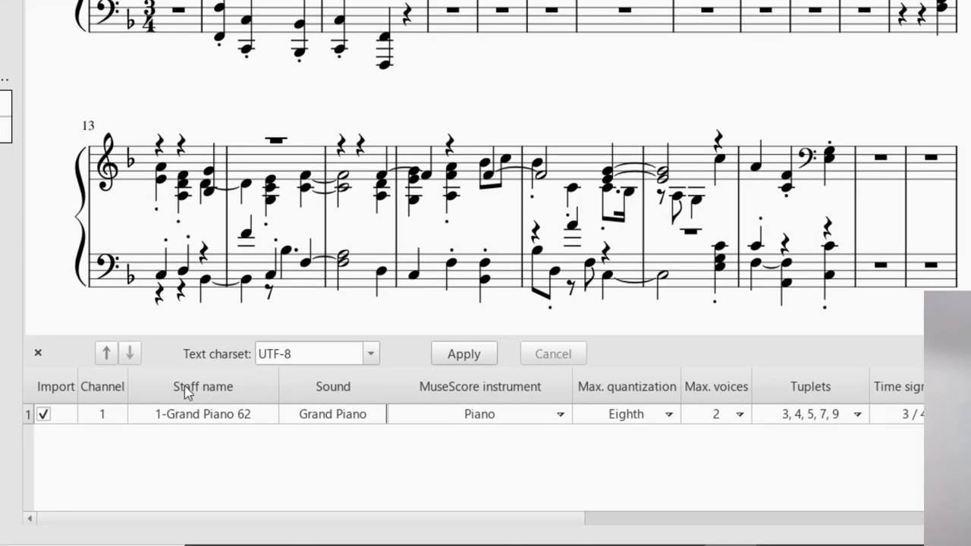
mouse_move(155, 370)
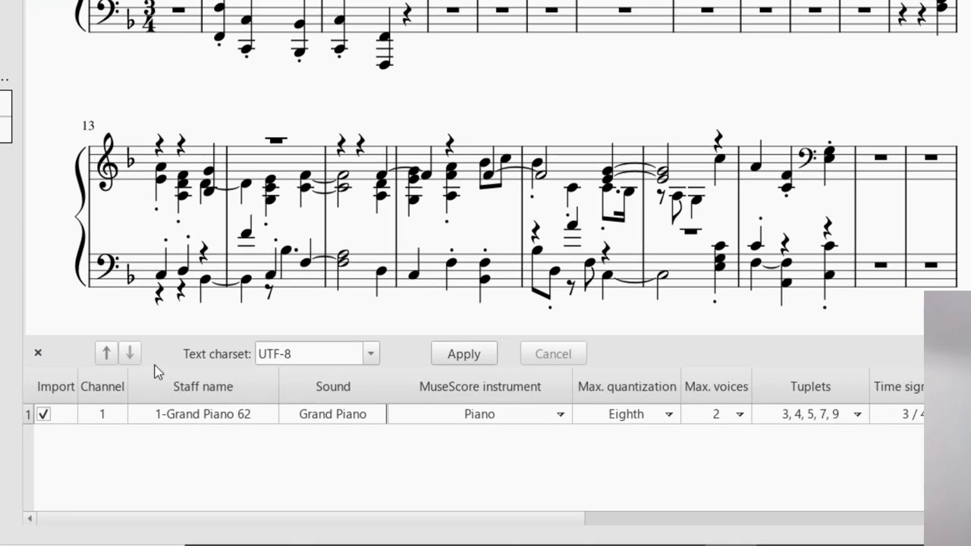
mouse_move(203, 387)
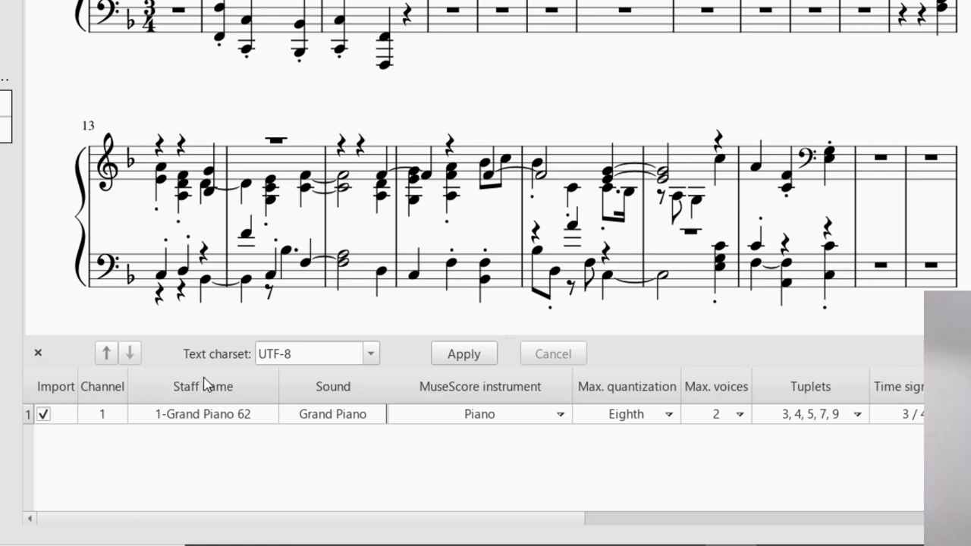
mouse_move(285, 395)
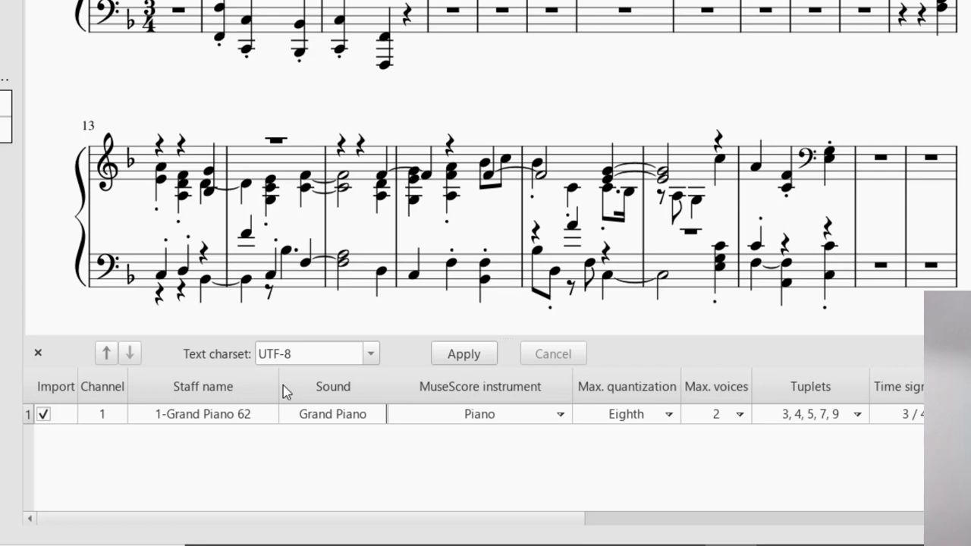
mouse_move(289, 387)
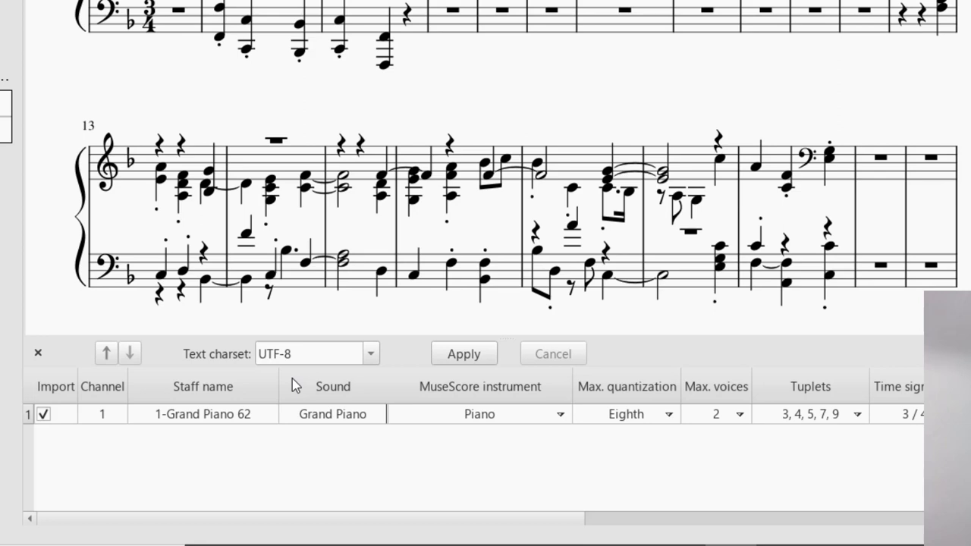
mouse_move(364, 393)
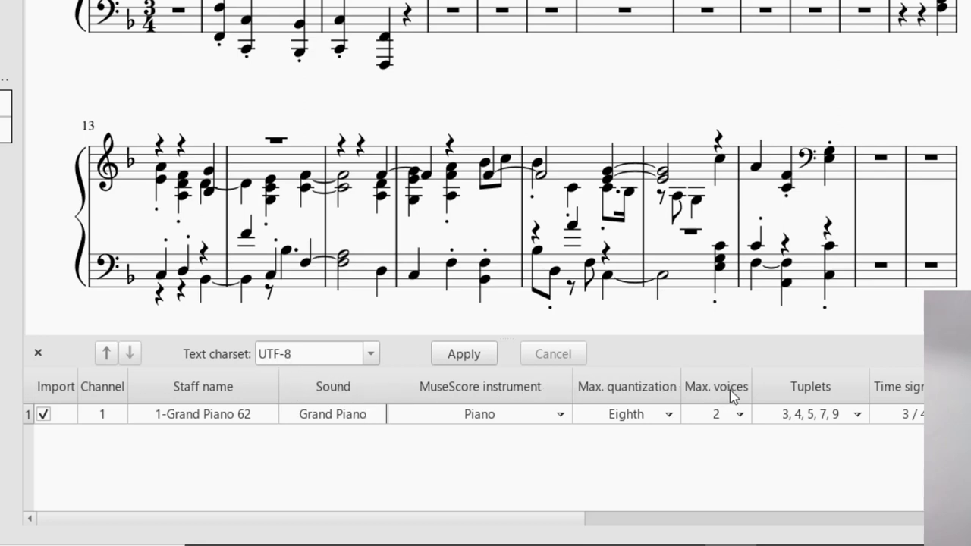
Set Max. voices to 1 and apply to reimport the MIDI as single-voice staves
click(716, 415)
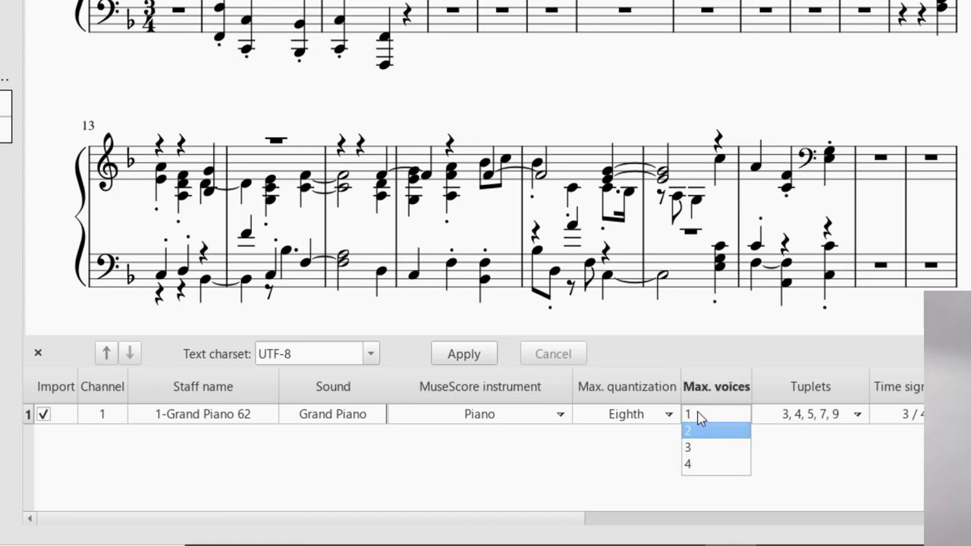
click(692, 414)
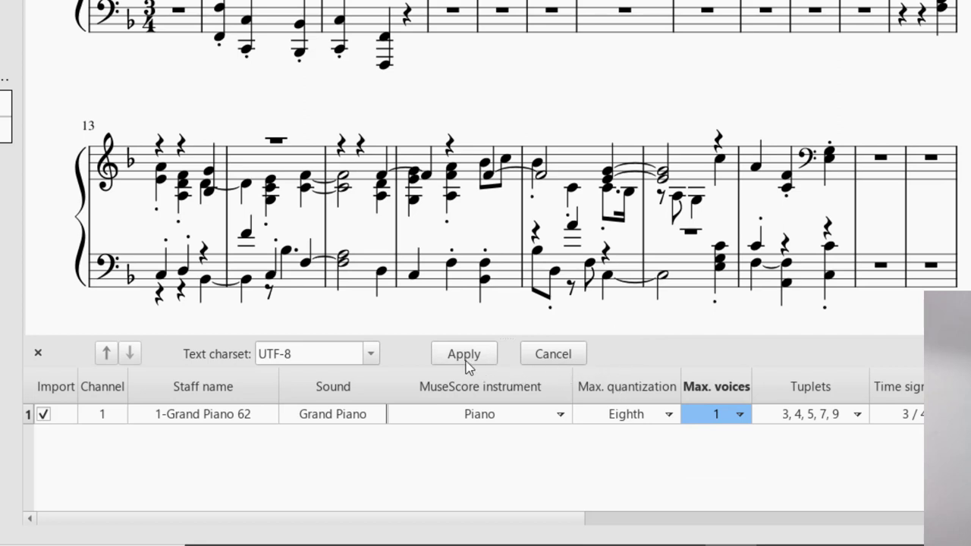
click(464, 353)
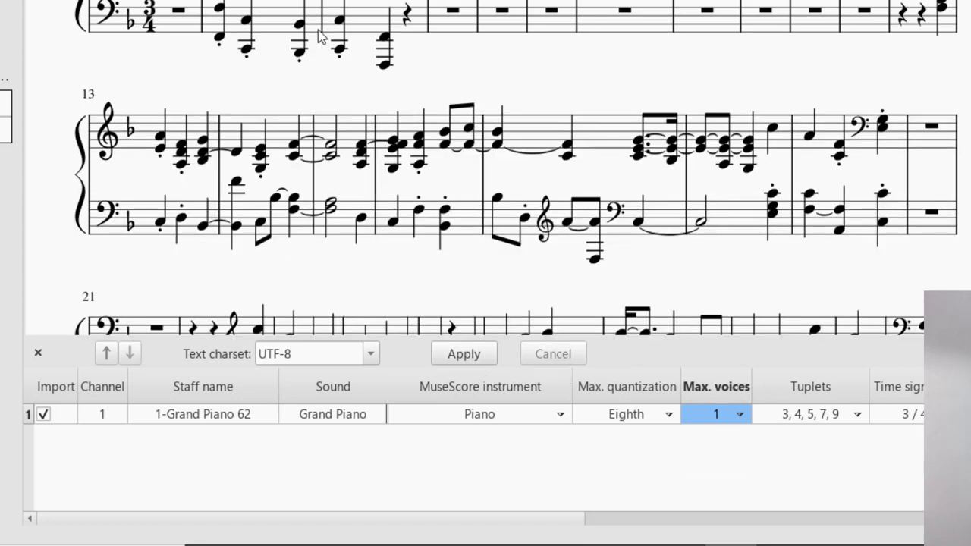
mouse_move(618, 305)
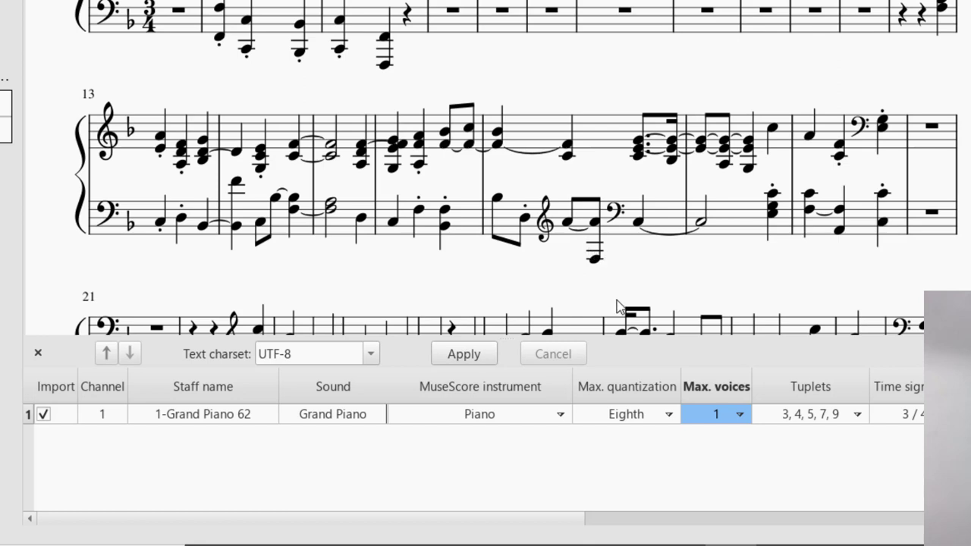
mouse_move(696, 374)
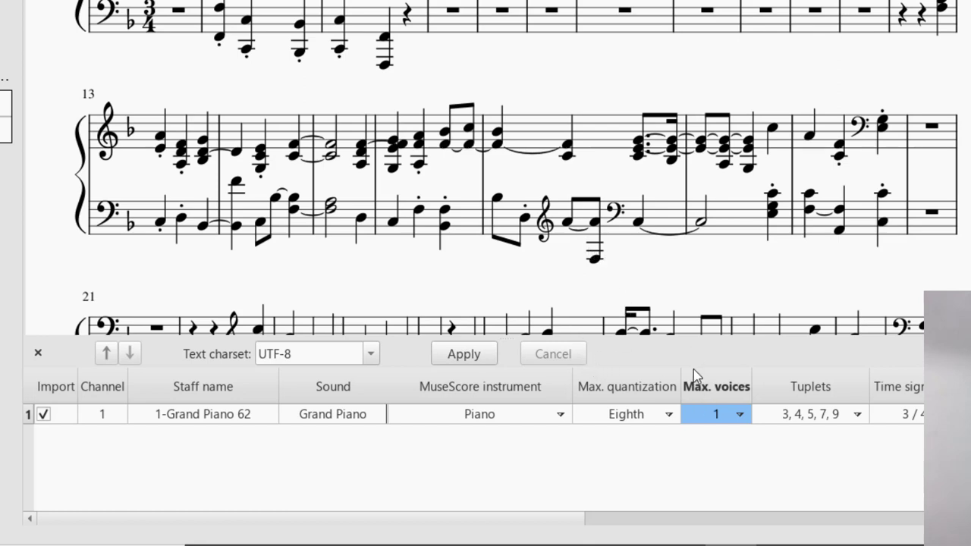
mouse_move(676, 385)
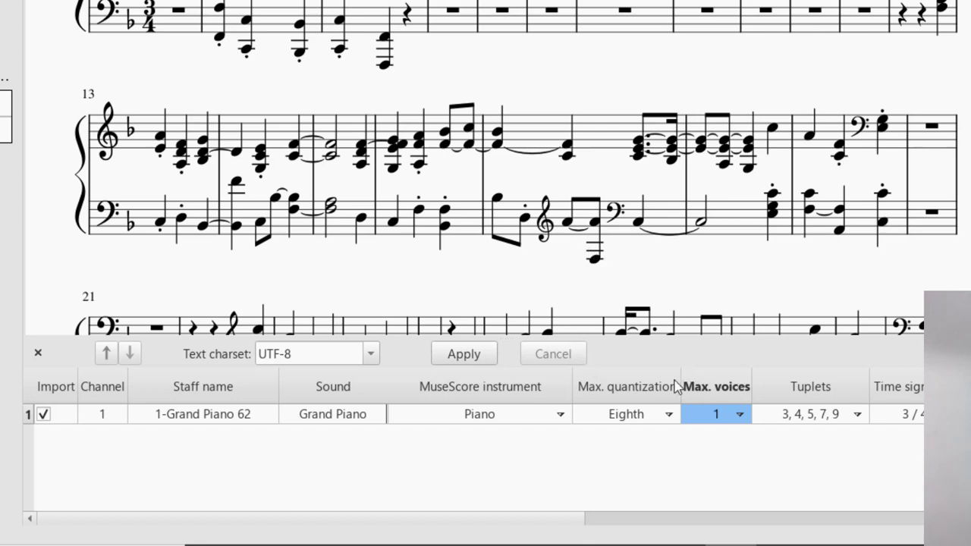
mouse_move(673, 423)
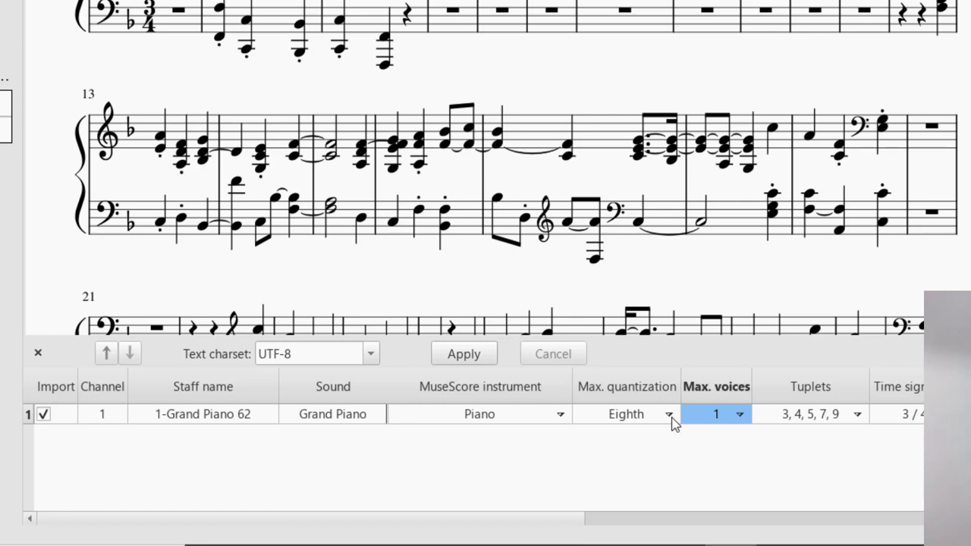
mouse_move(673, 429)
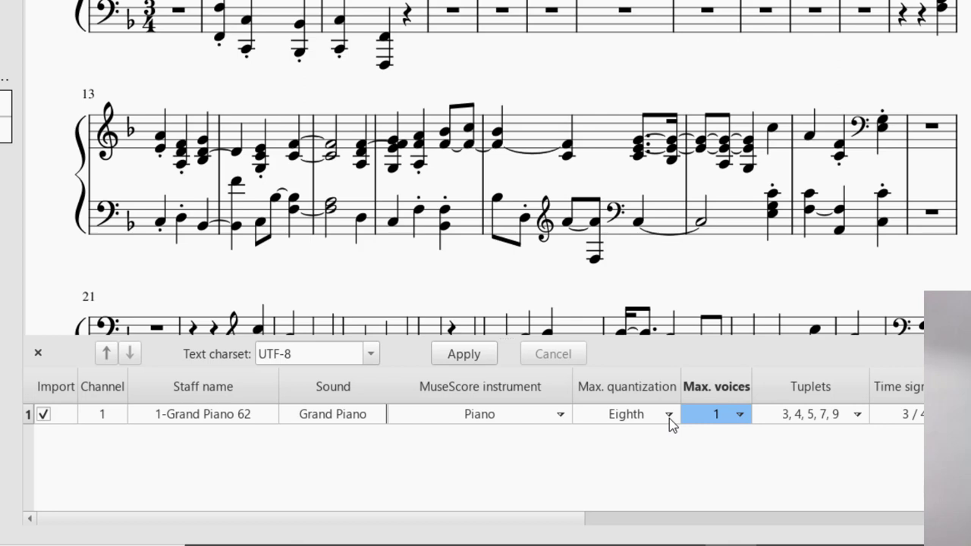
Change Max. quantization from Eighth to Quarter and apply the reimport
click(668, 415)
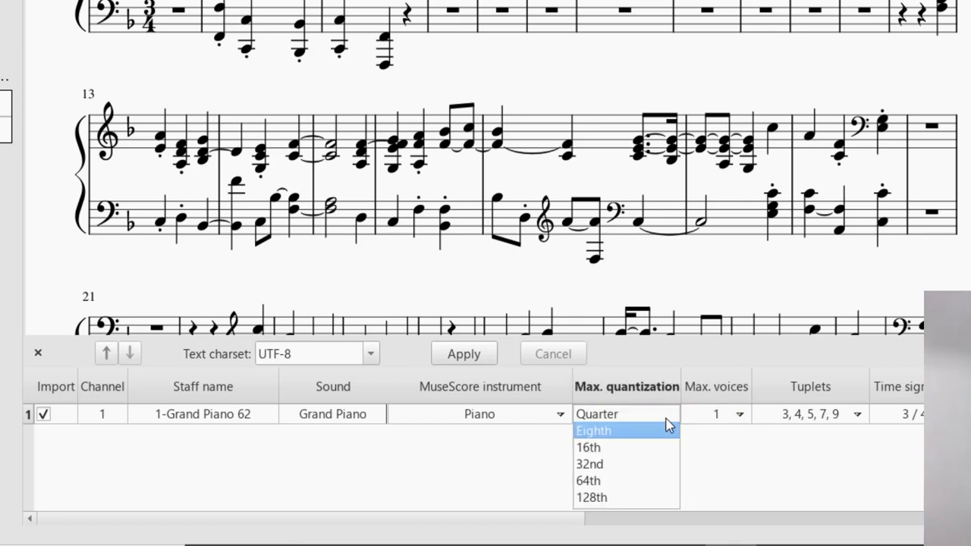
click(597, 413)
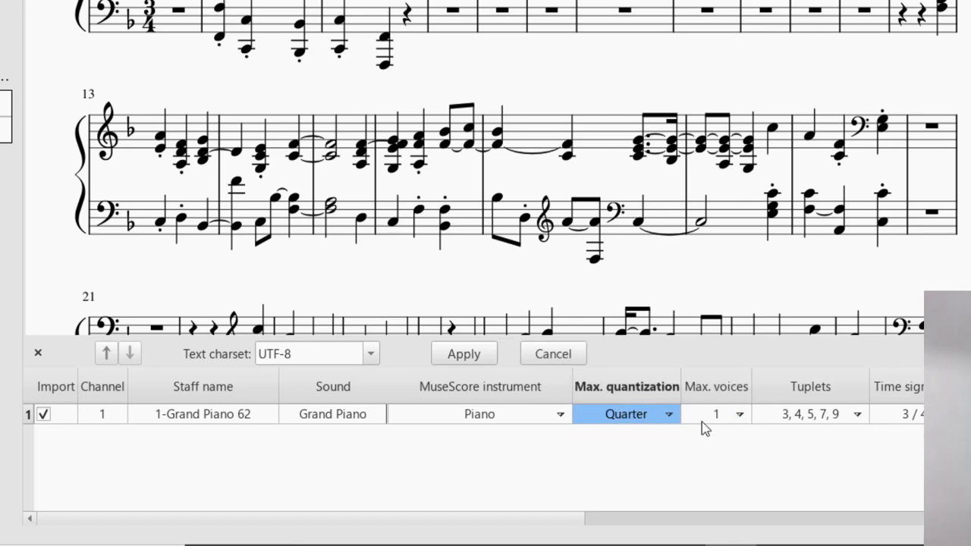
click(464, 354)
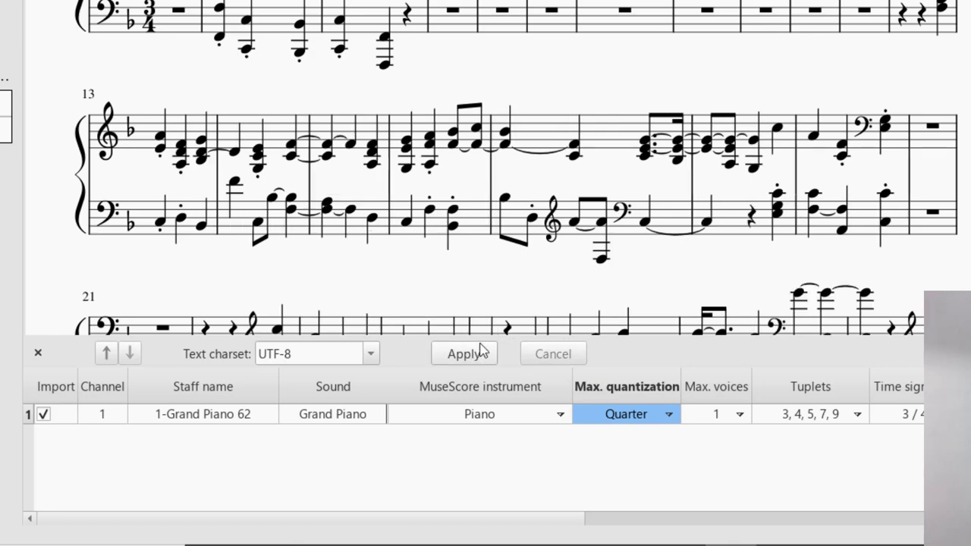
mouse_move(697, 142)
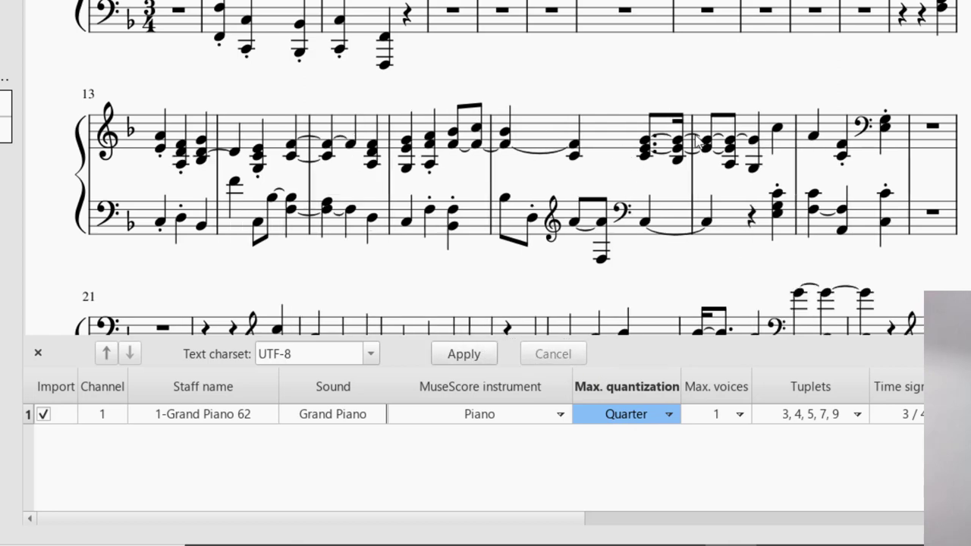
mouse_move(716, 133)
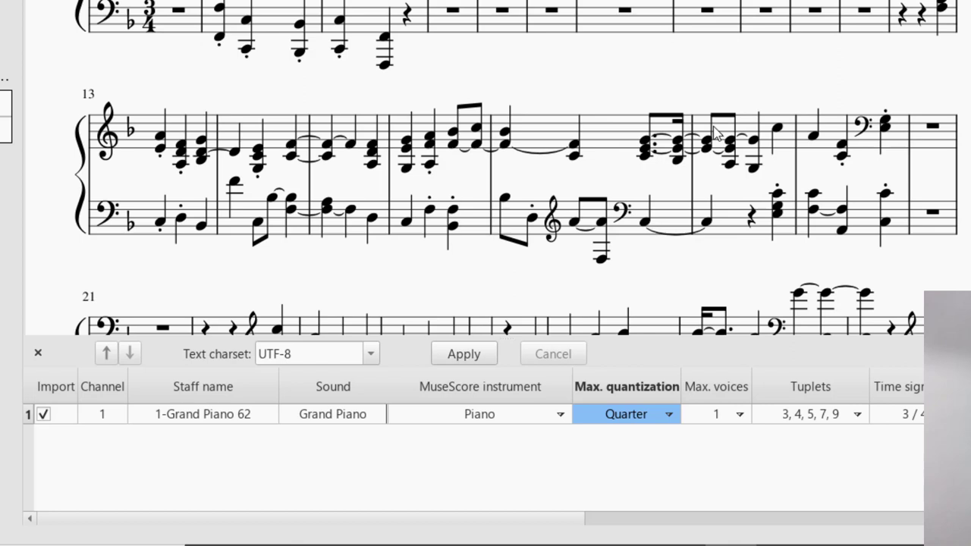
mouse_move(498, 419)
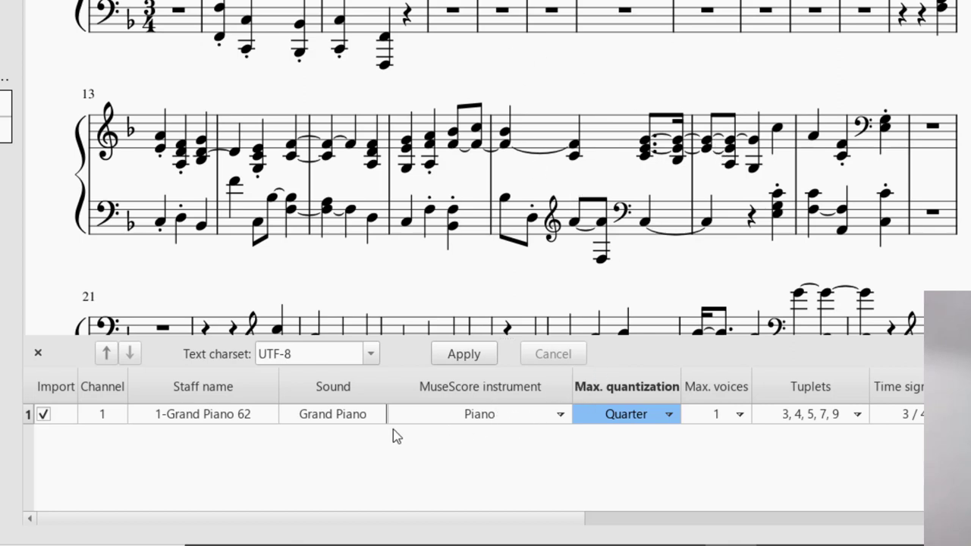
mouse_move(200, 425)
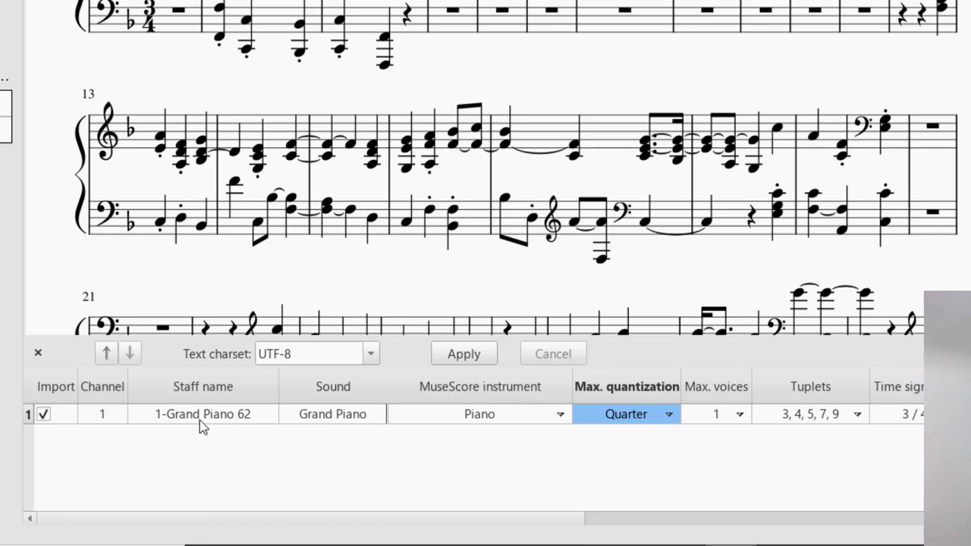
mouse_move(859, 418)
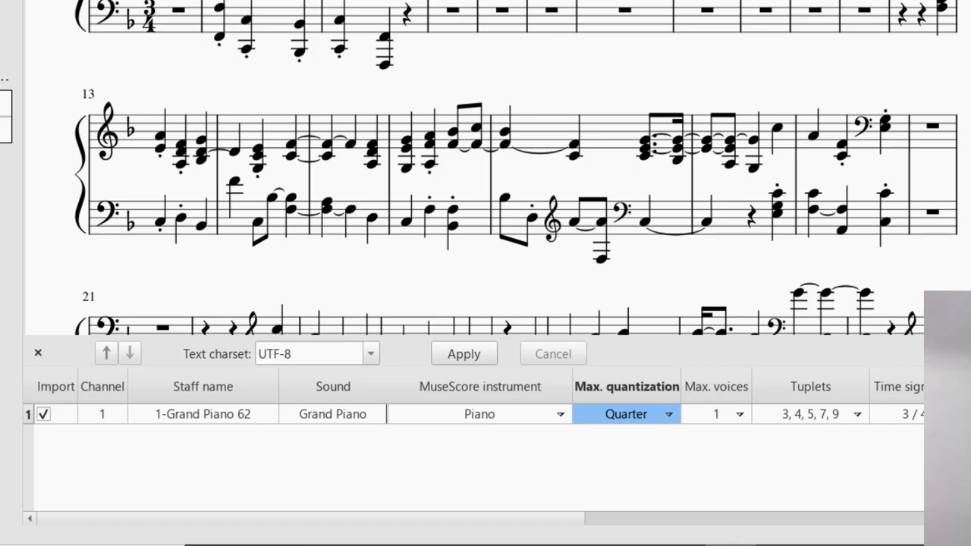
mouse_move(464, 113)
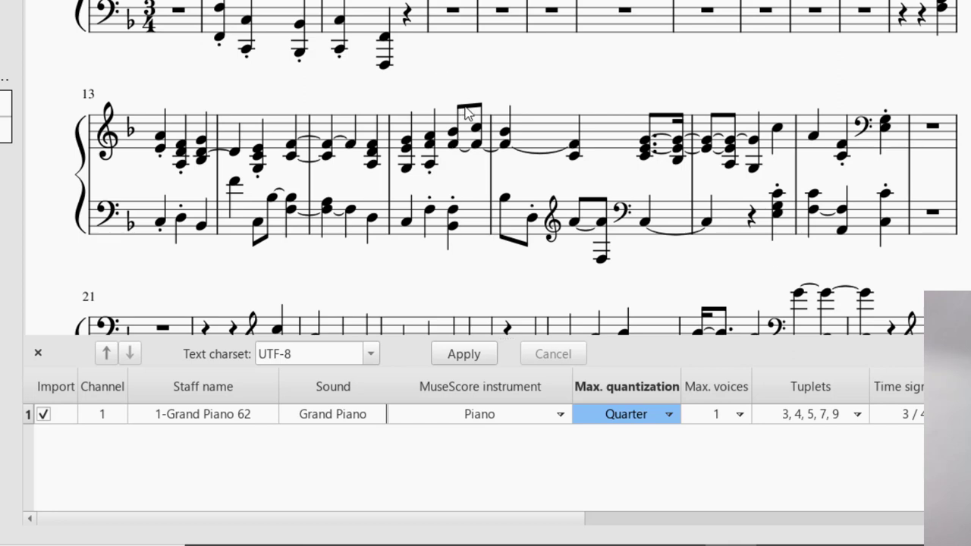
mouse_move(421, 314)
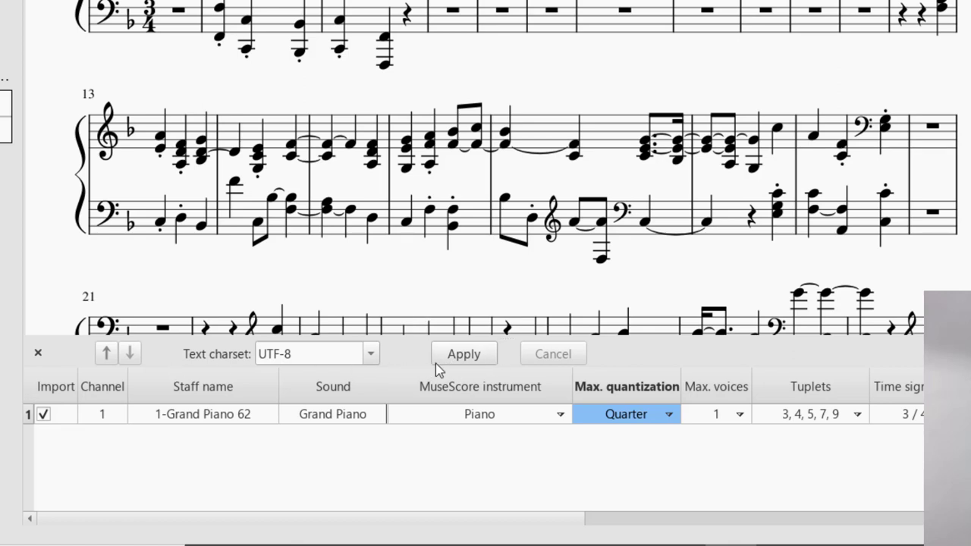
mouse_move(37, 351)
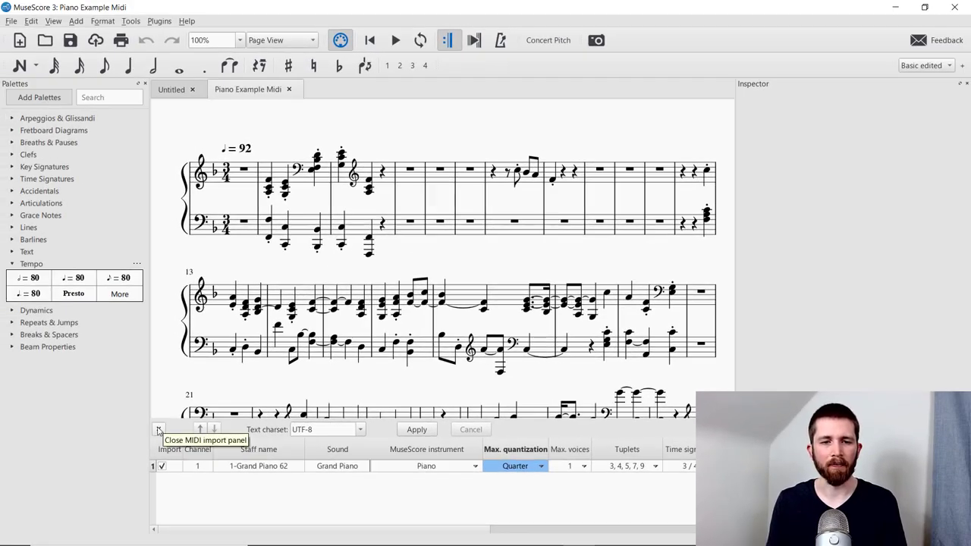
Dismiss the MIDI import panel and select the top bass note in measure 2
click(158, 429)
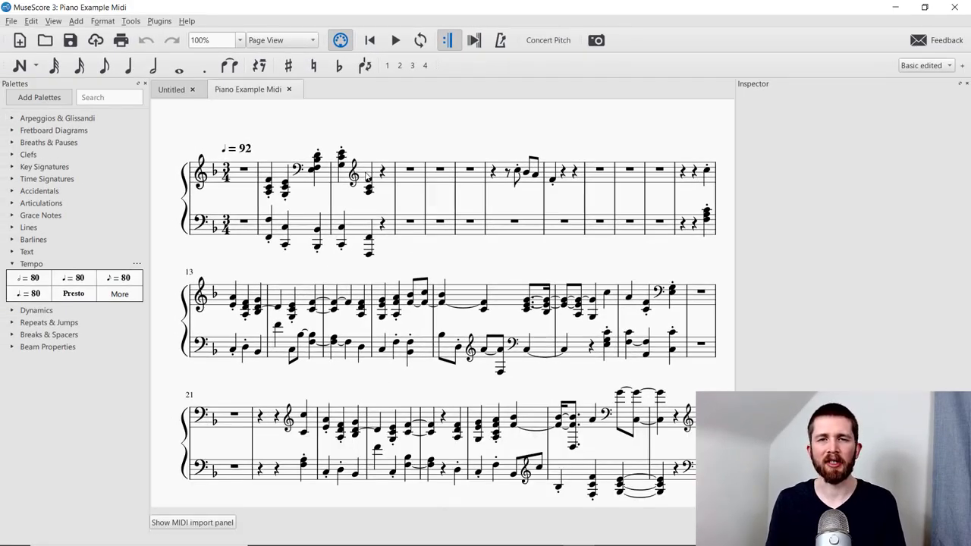
mouse_move(479, 137)
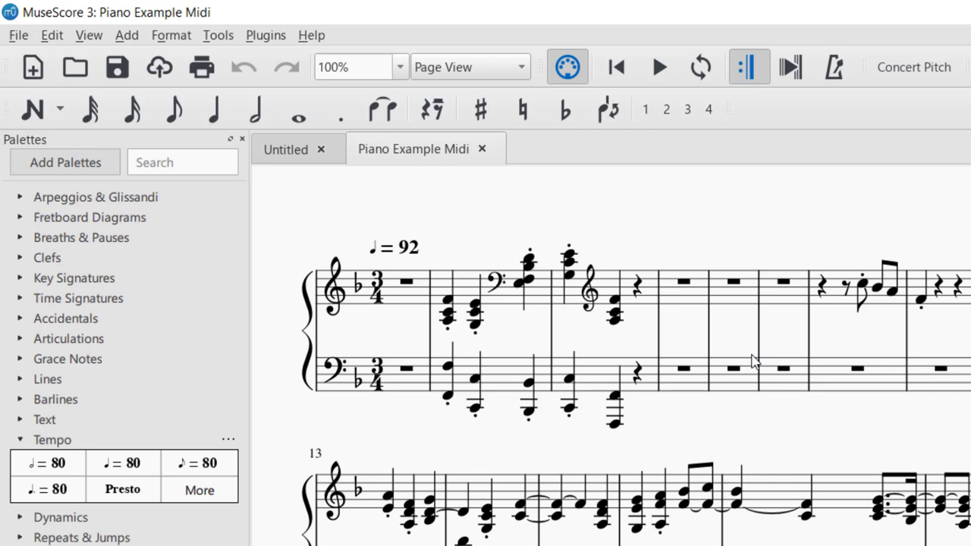
mouse_move(678, 419)
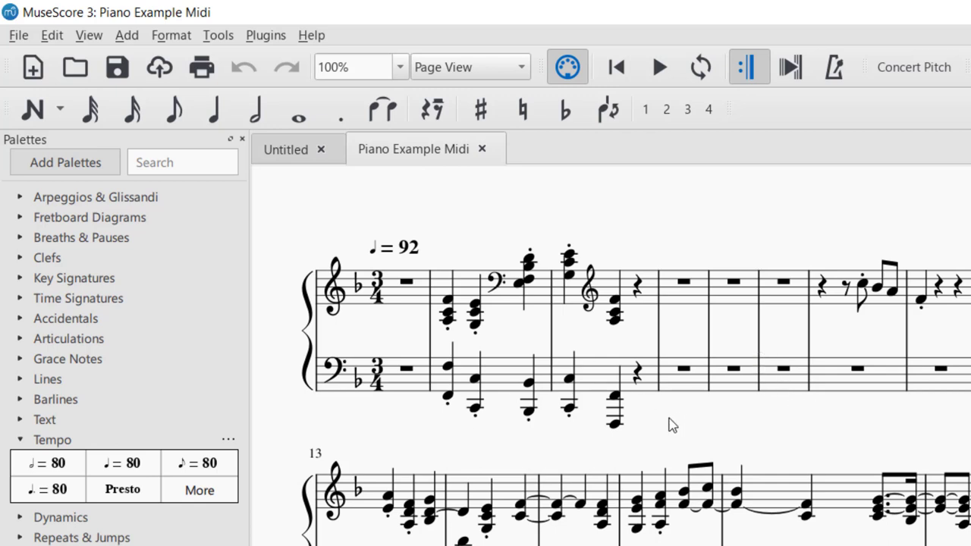
mouse_move(709, 399)
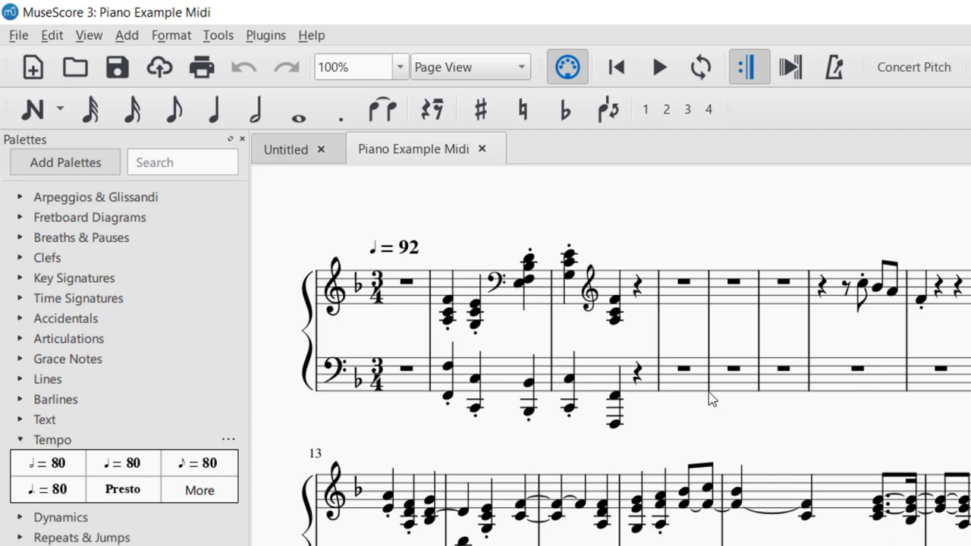
mouse_move(482, 334)
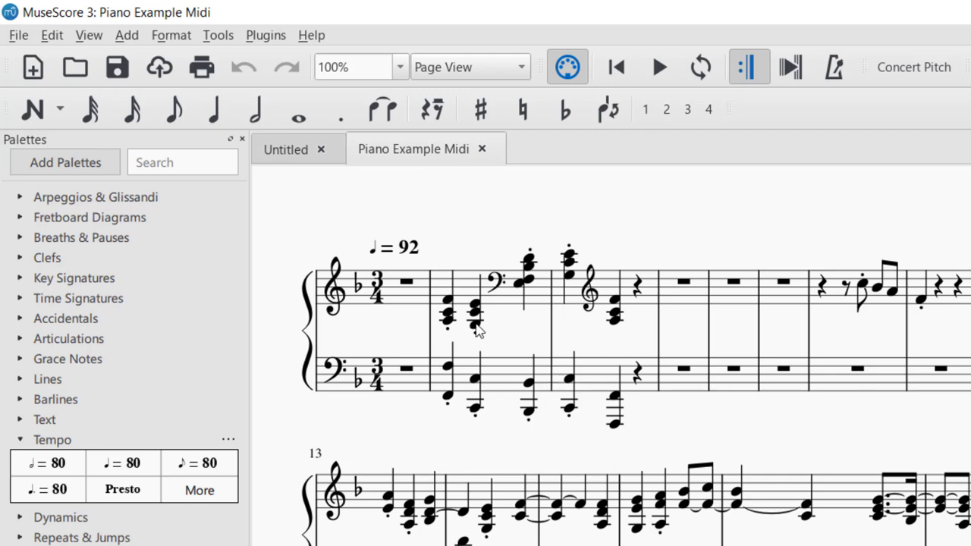
mouse_move(485, 426)
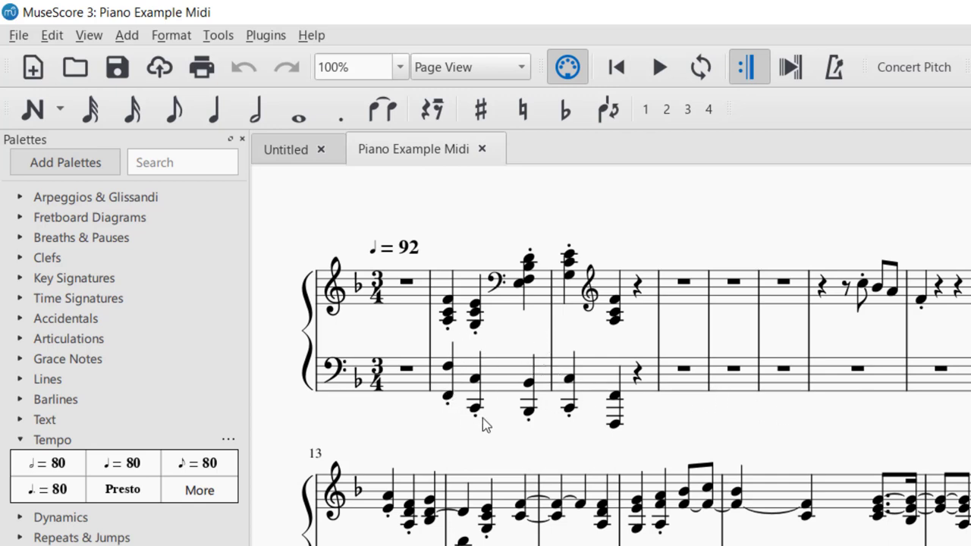
mouse_move(515, 419)
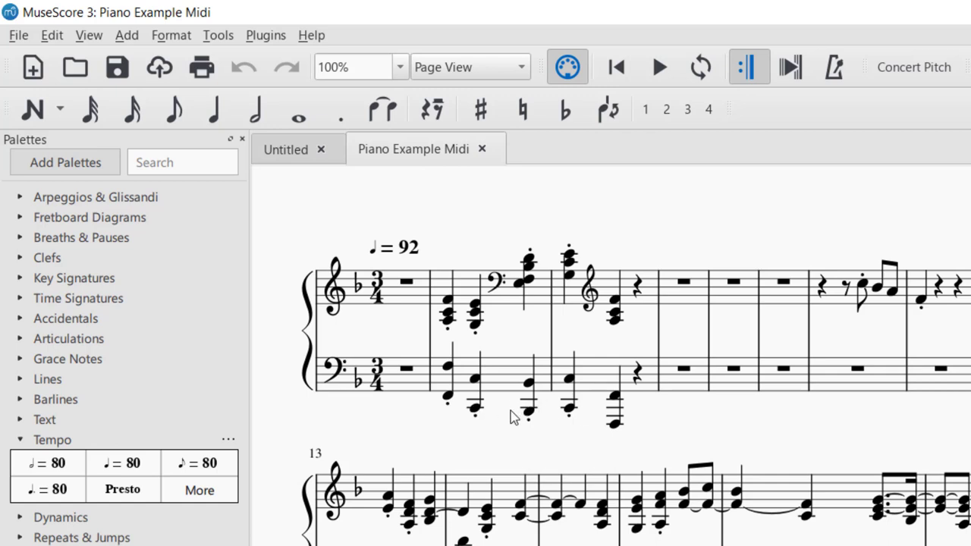
mouse_move(577, 416)
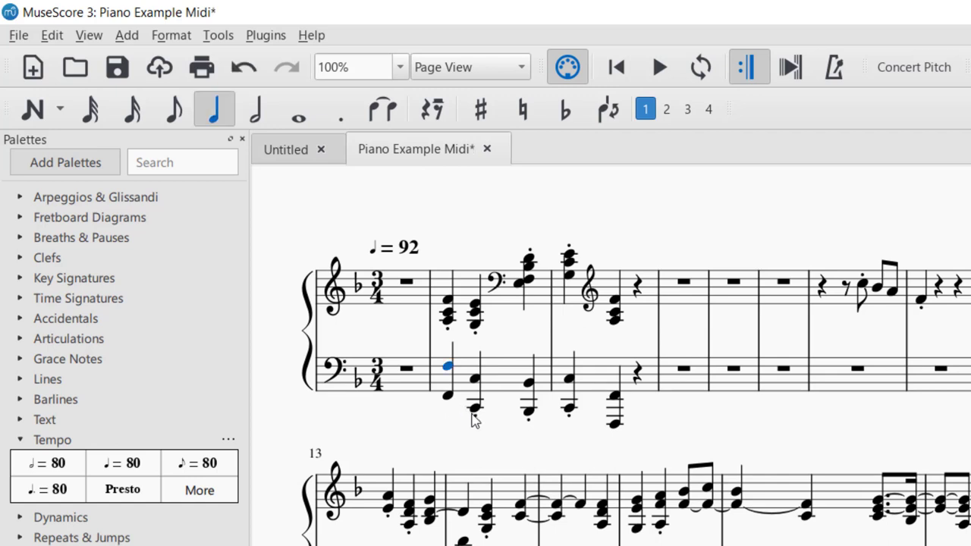
click(473, 379)
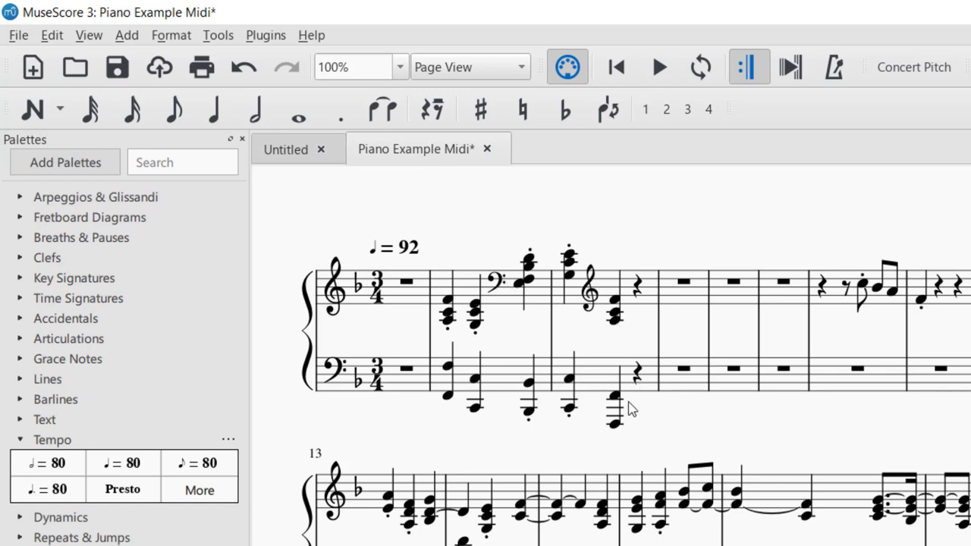
mouse_move(755, 440)
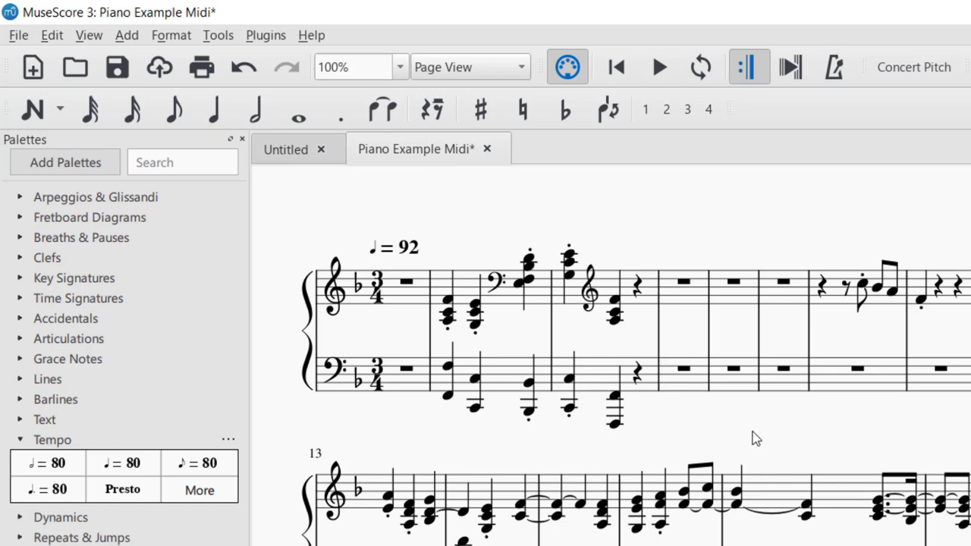
mouse_move(575, 235)
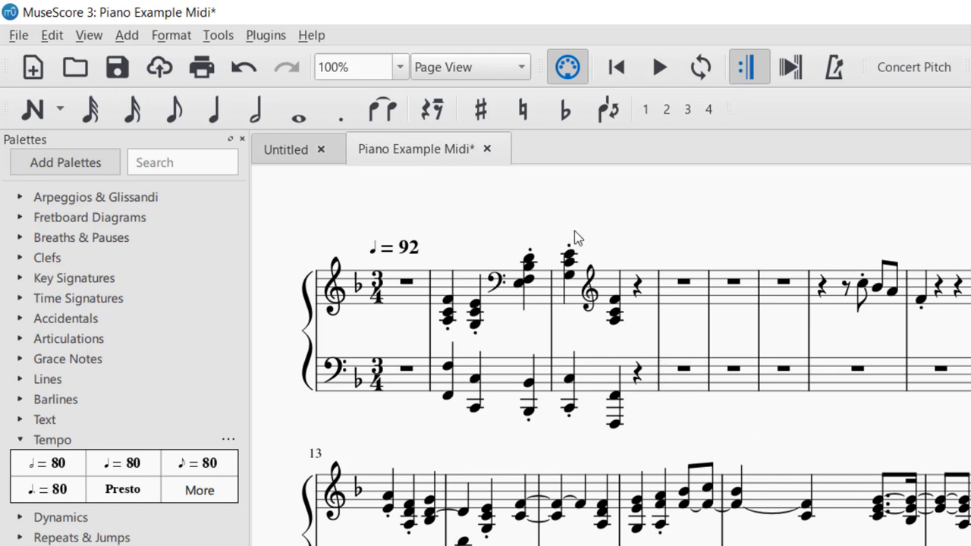
mouse_move(601, 216)
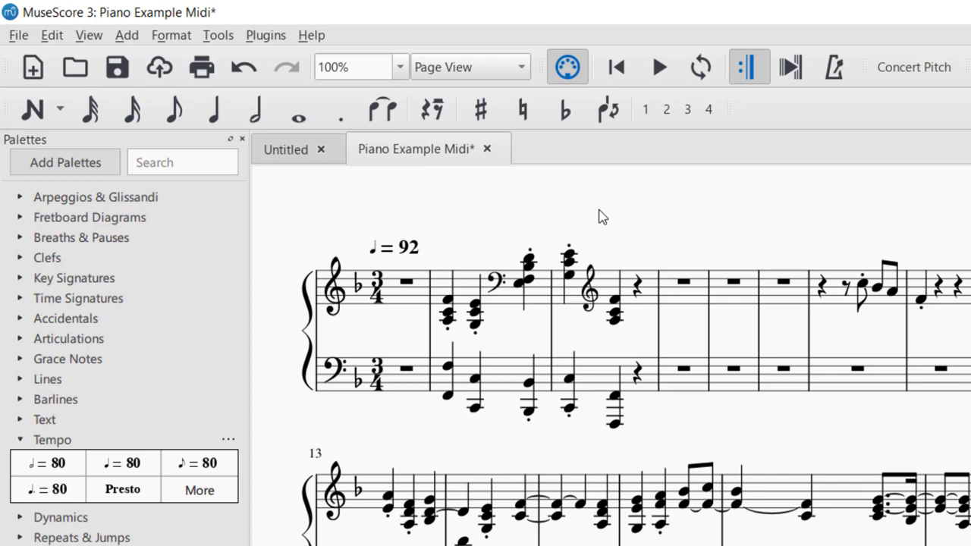
mouse_move(611, 215)
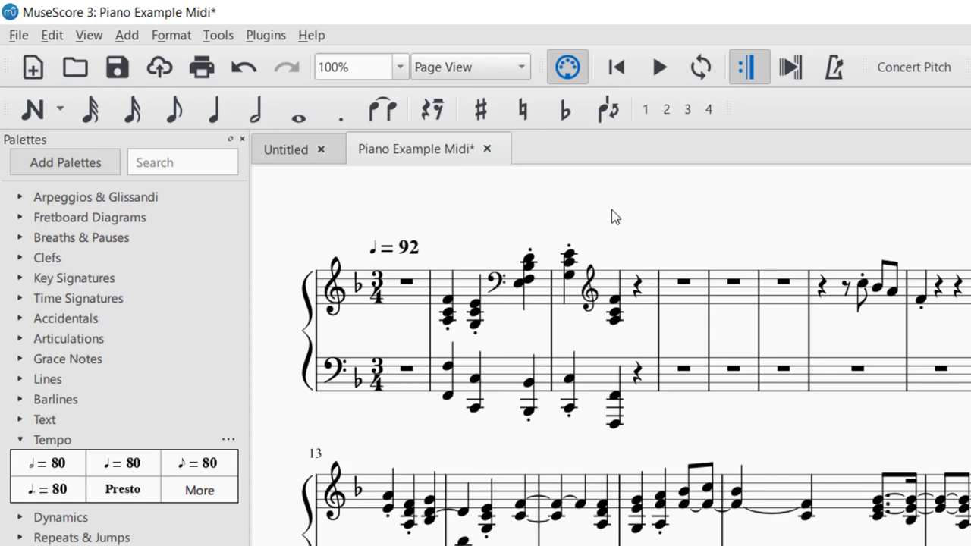
mouse_move(576, 235)
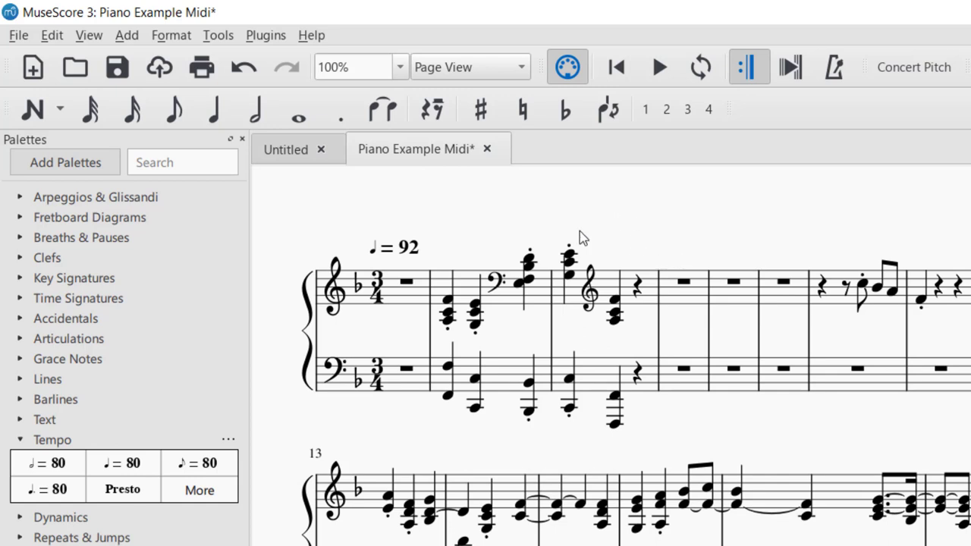
Search the Start Center's Online Community for 'beethoven symphony' scores
click(23, 35)
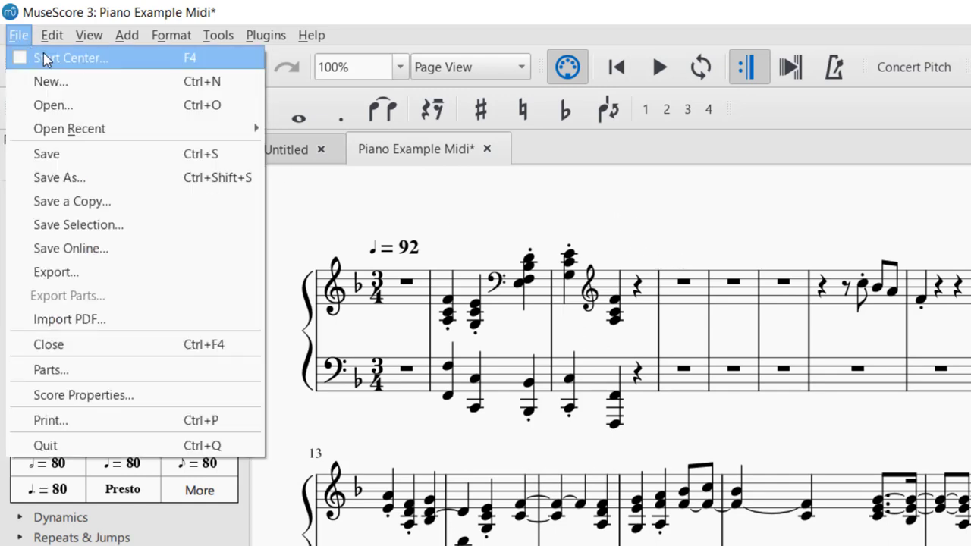
mouse_move(90, 68)
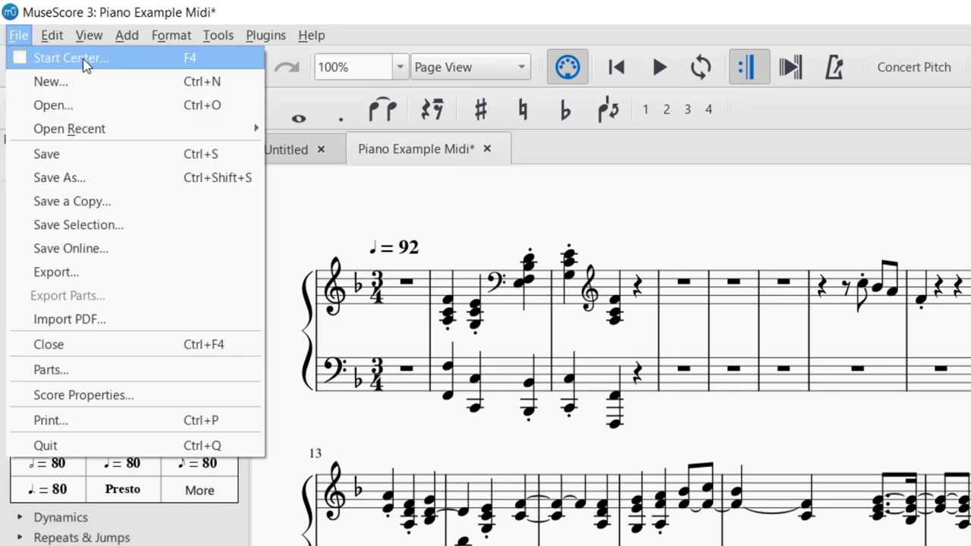
click(70, 58)
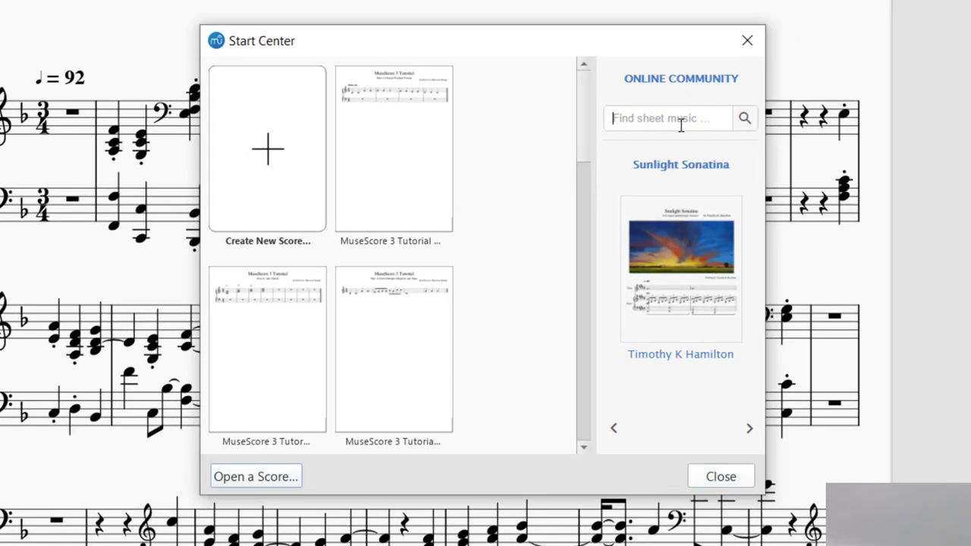
text(beethoven symphony)
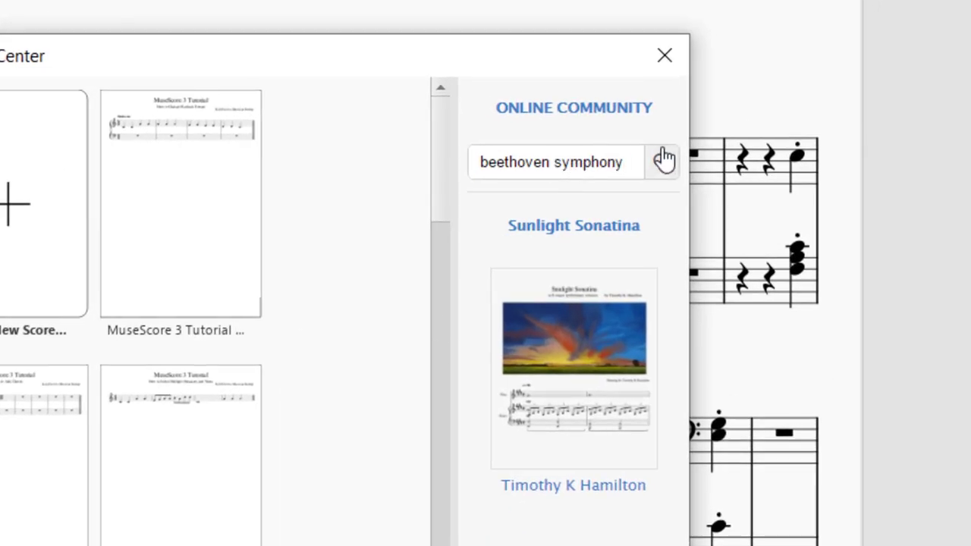
click(664, 159)
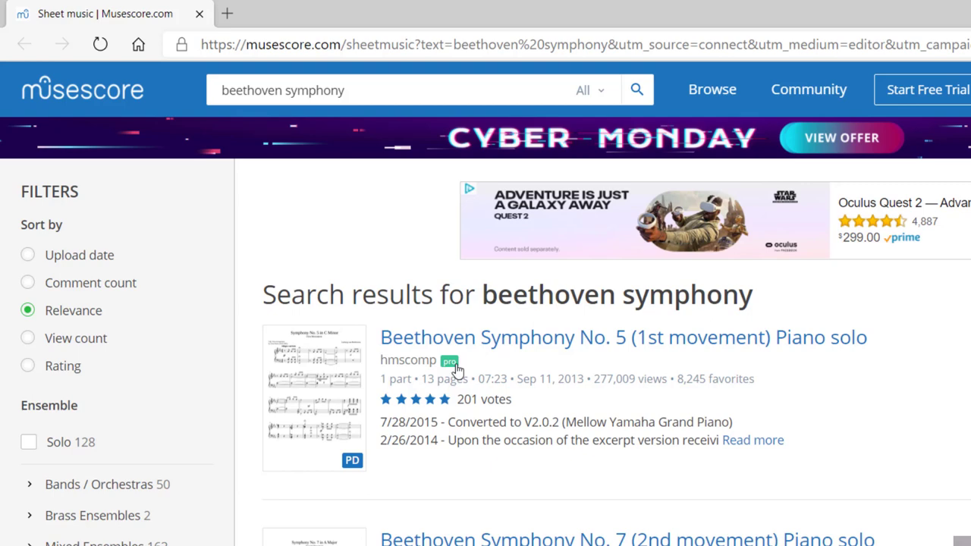
Scroll down the results toward the Symphony No. 5 Beethoven Easy Piano listing
scroll(down, 3)
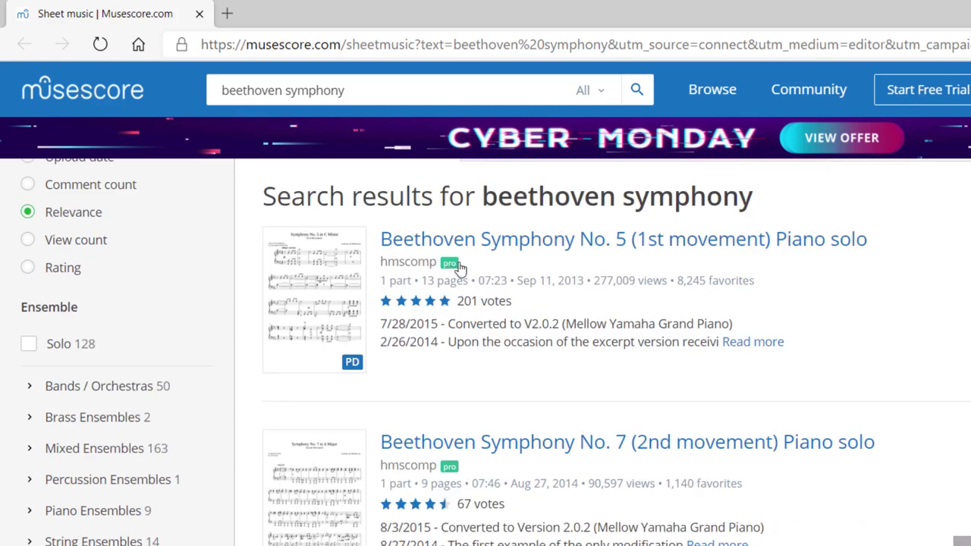
mouse_move(471, 267)
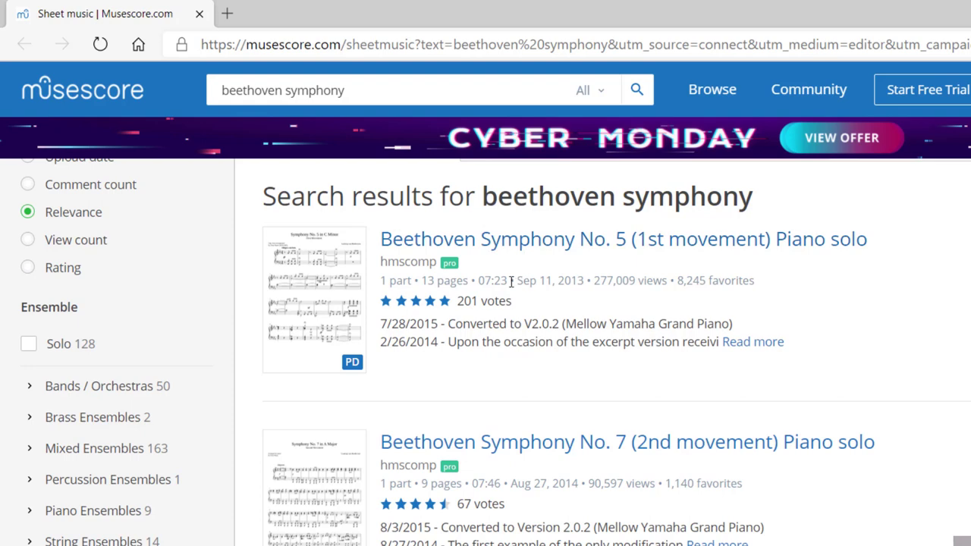
scroll(down, 3)
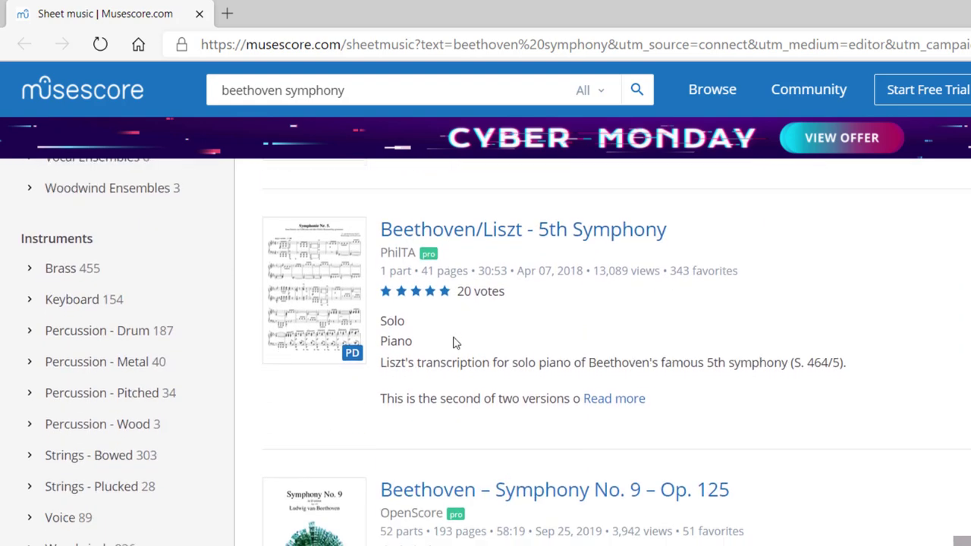
scroll(down, 3)
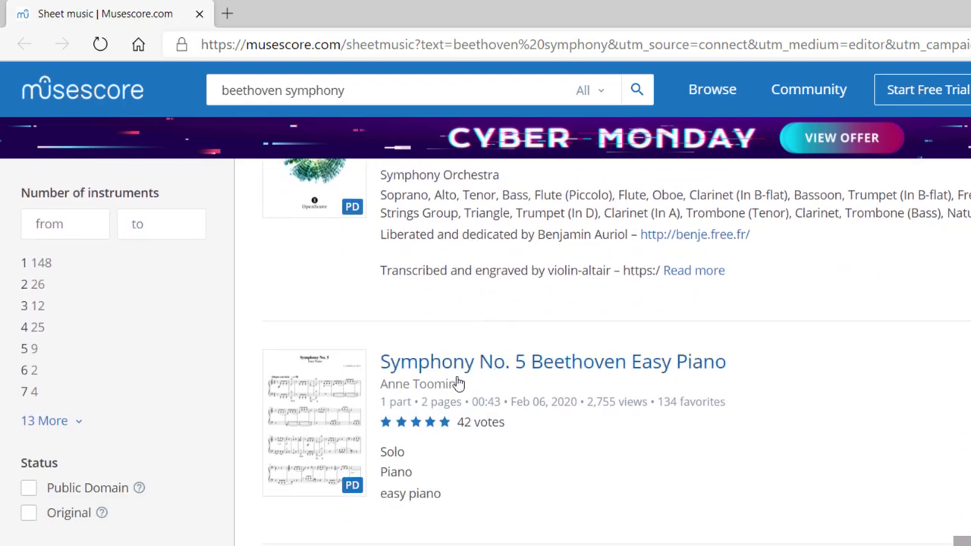
mouse_move(510, 350)
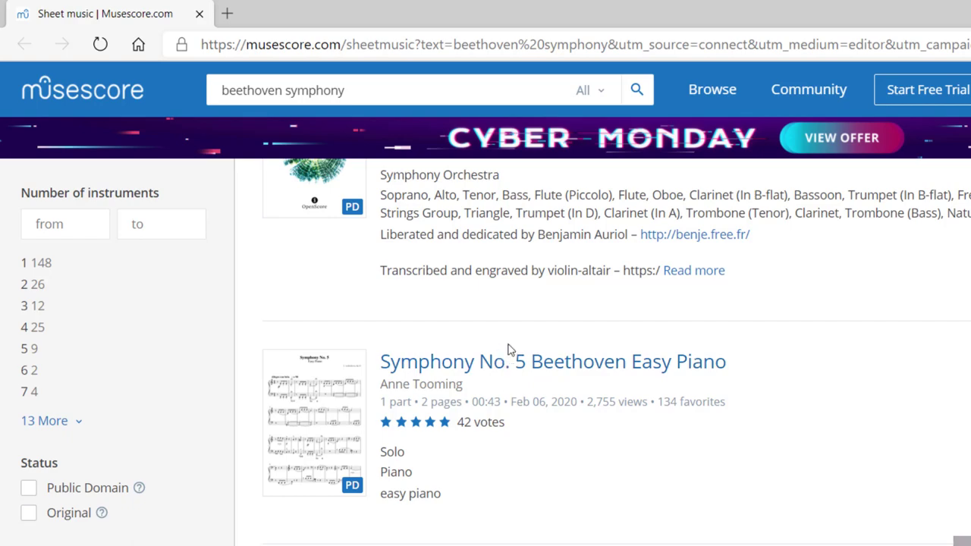
mouse_move(503, 366)
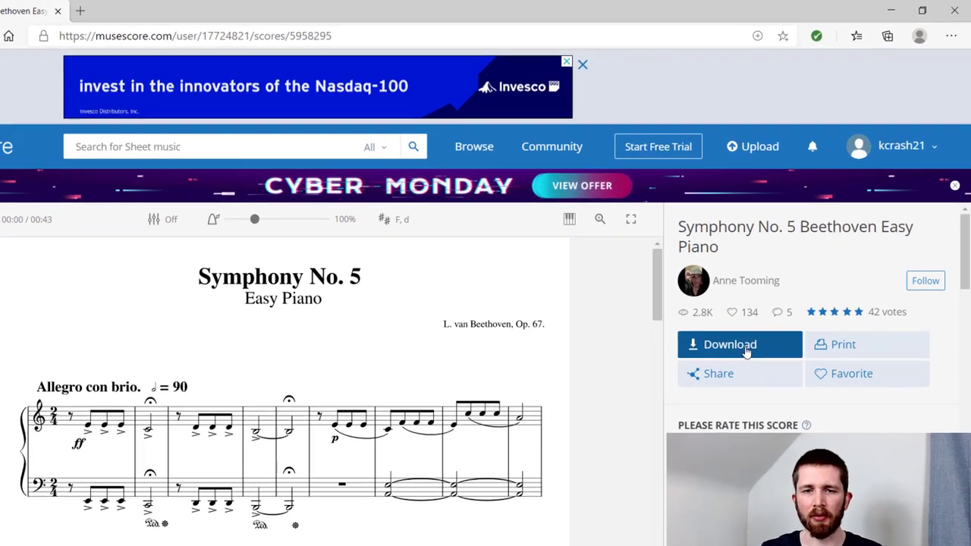
Download the score in MIDI format and dismiss the rating popup
click(739, 344)
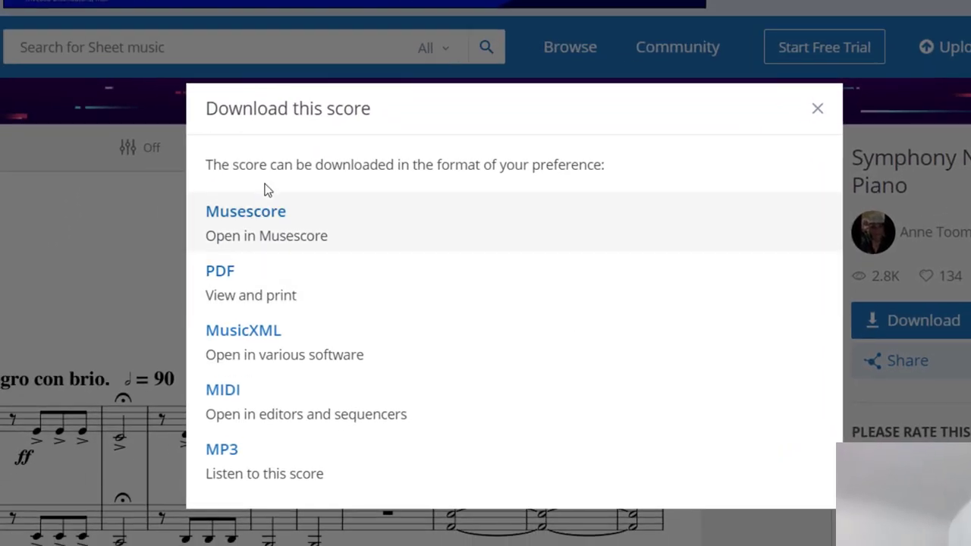
mouse_move(270, 215)
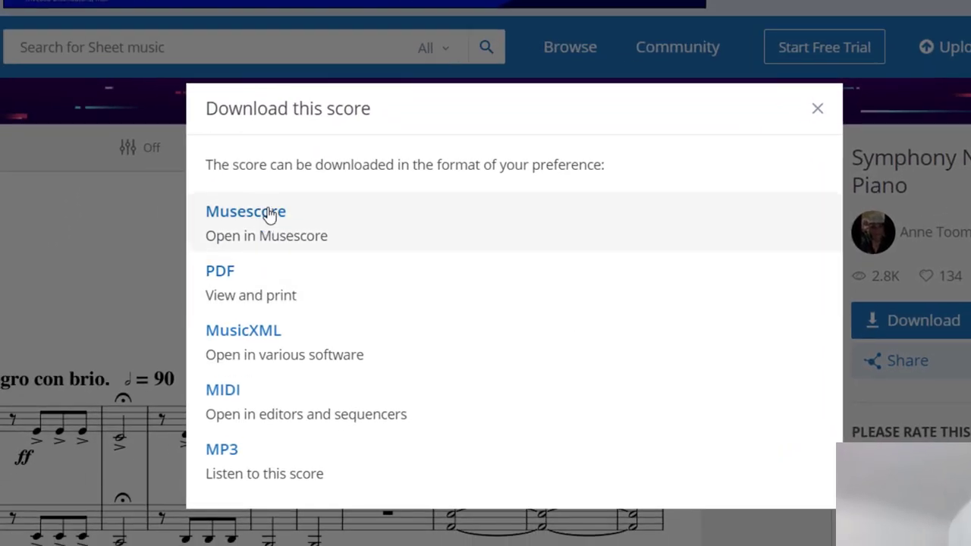
mouse_move(238, 396)
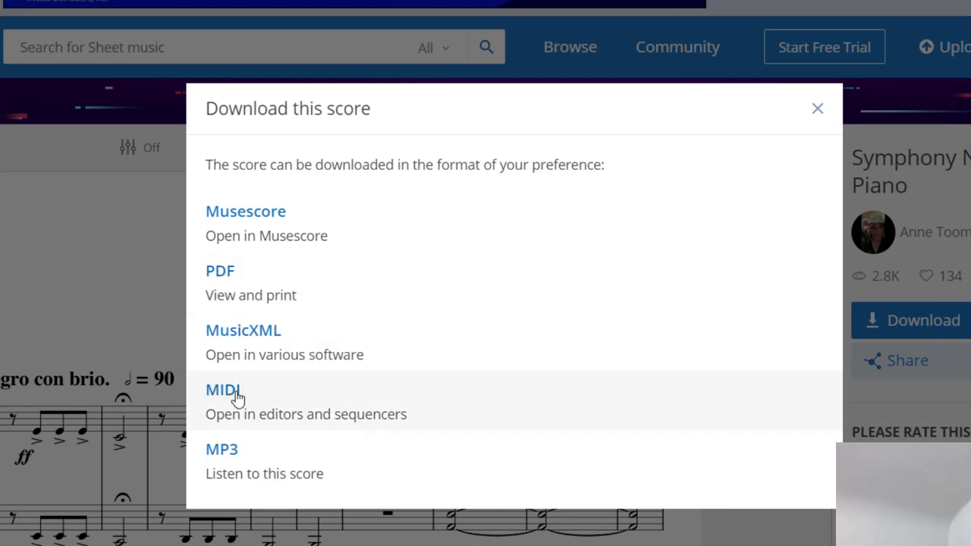
mouse_move(243, 396)
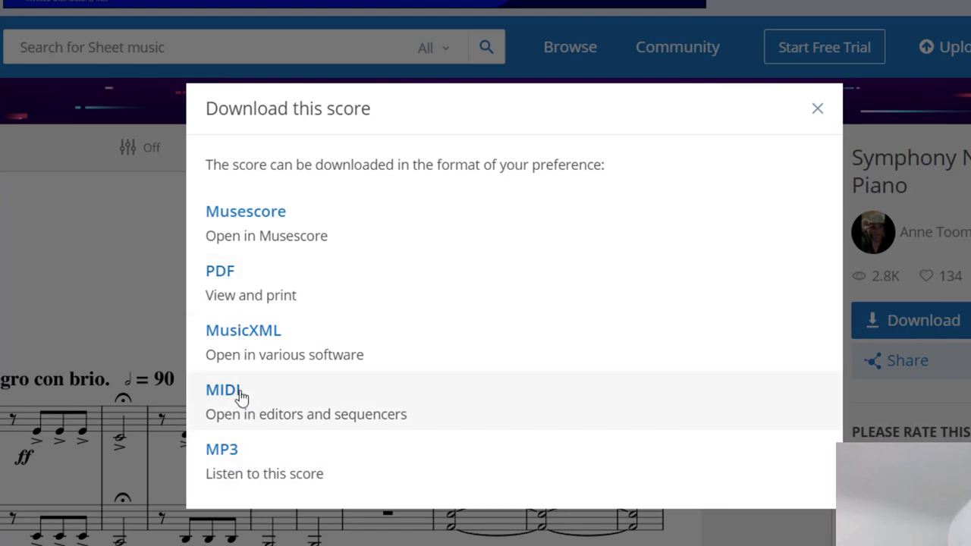
click(222, 392)
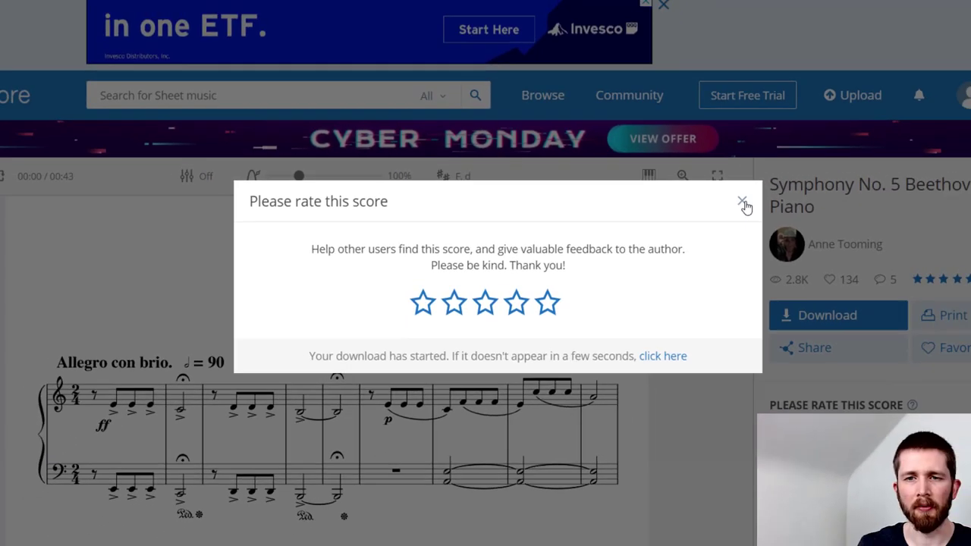
click(743, 202)
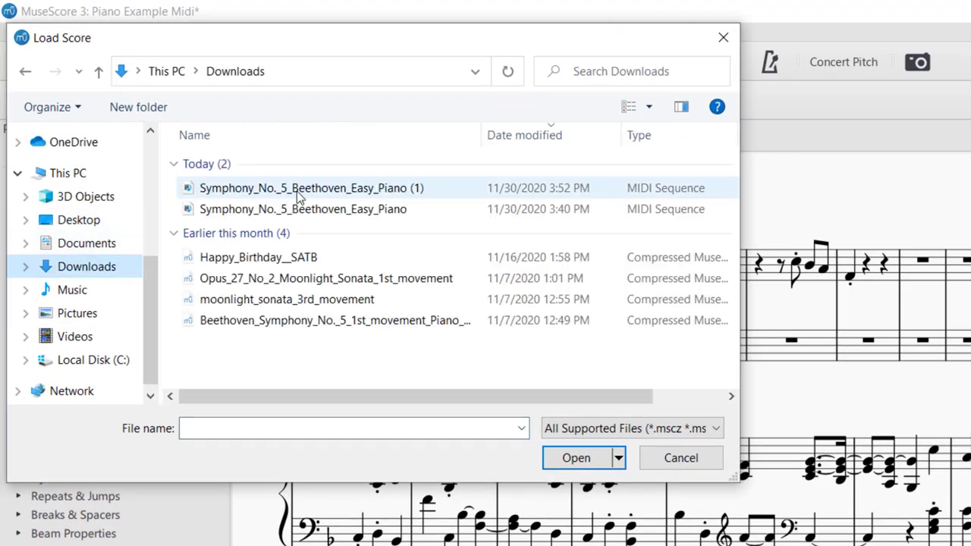
Open Symphony_No._5_Beethoven_Easy_Piano (1) from Downloads as a new score tab
click(304, 188)
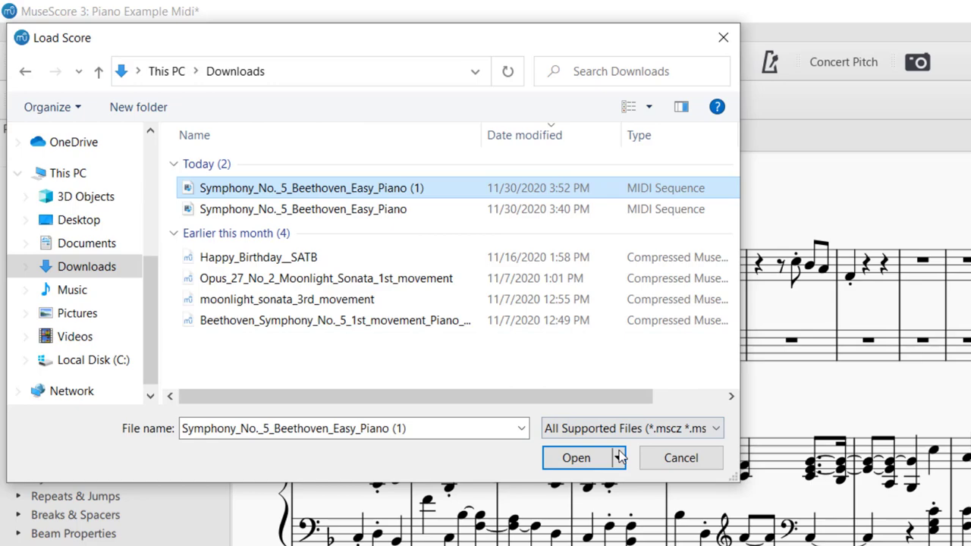
click(577, 458)
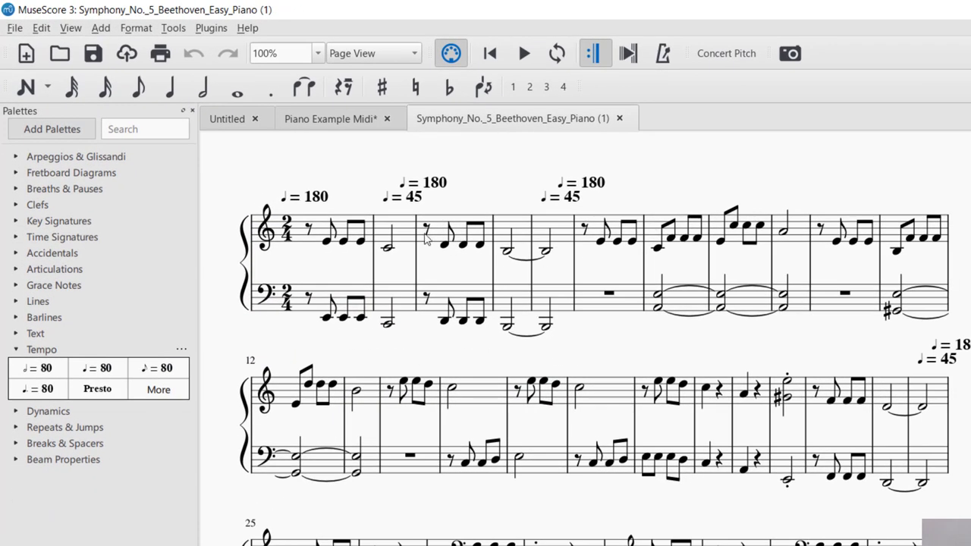
mouse_move(482, 212)
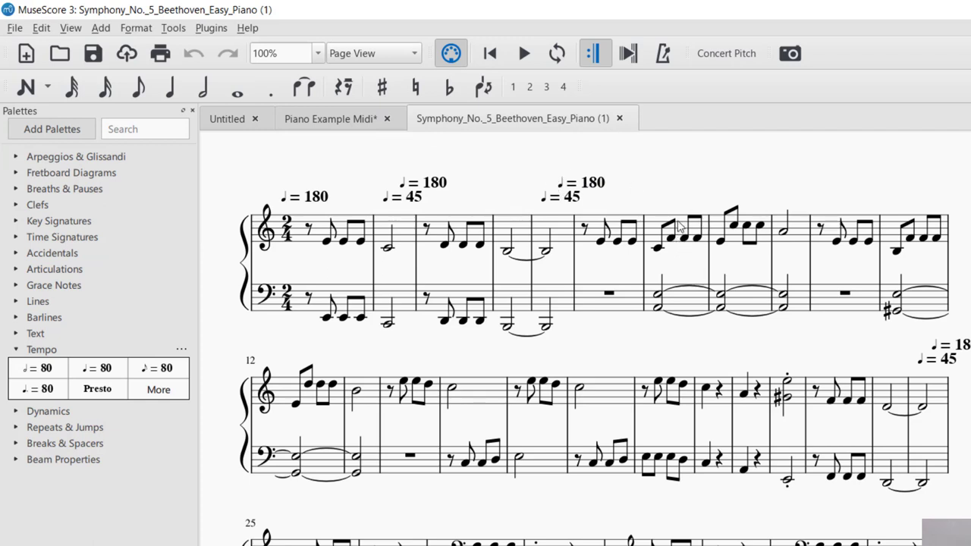
mouse_move(589, 121)
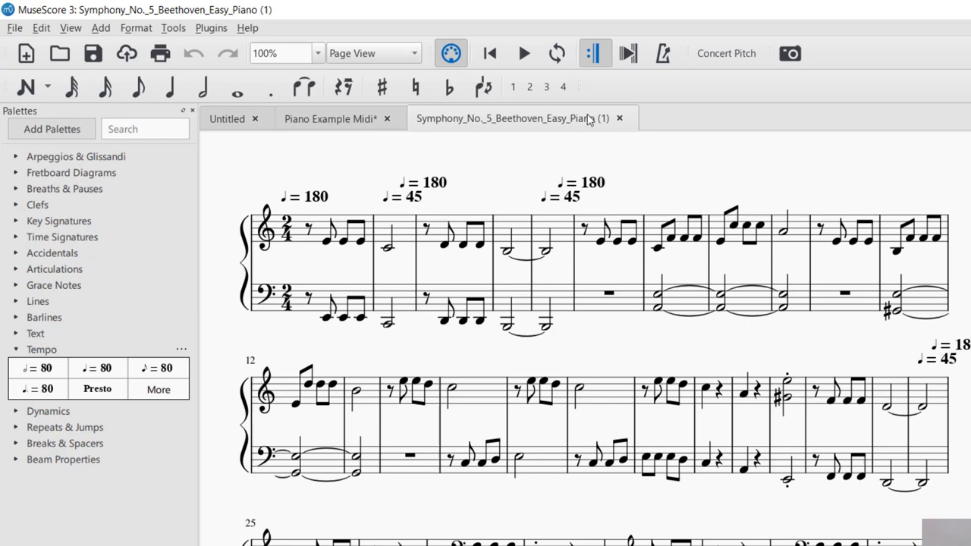
mouse_move(331, 118)
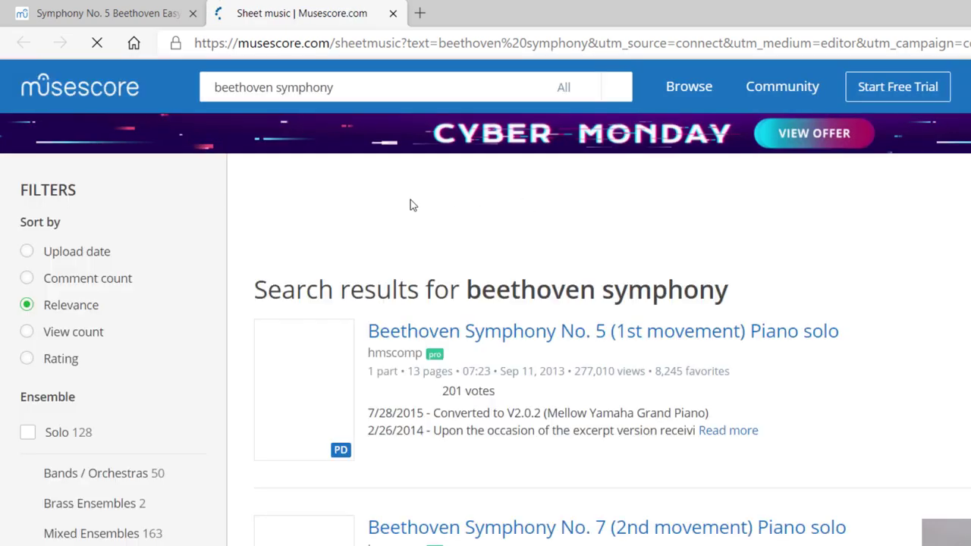
Scroll down the Symphony No. 5 Easy Piano page toward the download format choices
scroll(down, 3)
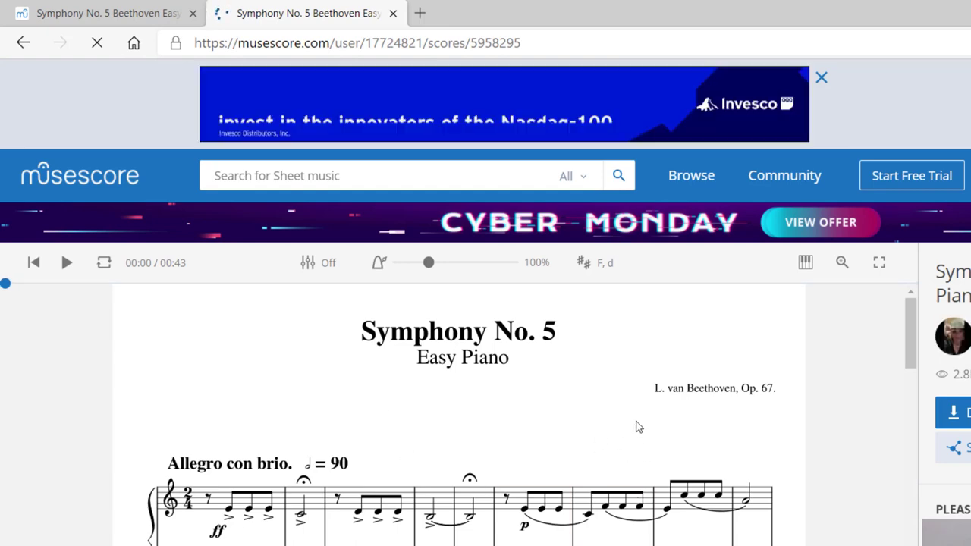
scroll(down, 3)
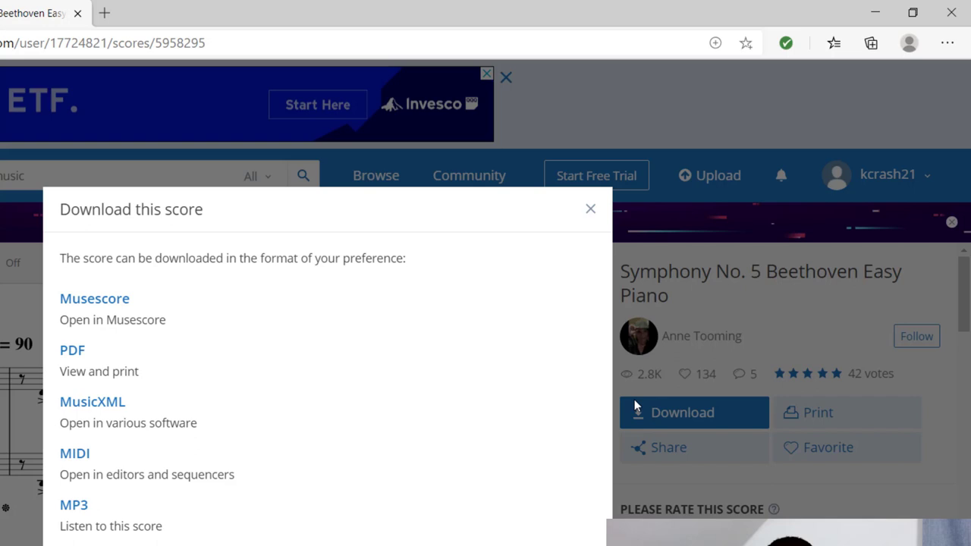
mouse_move(88, 469)
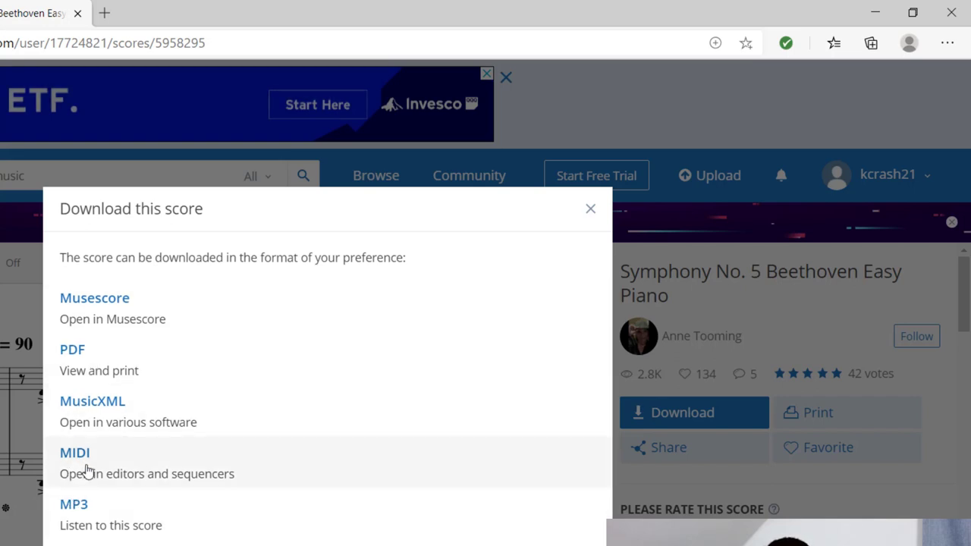
mouse_move(89, 467)
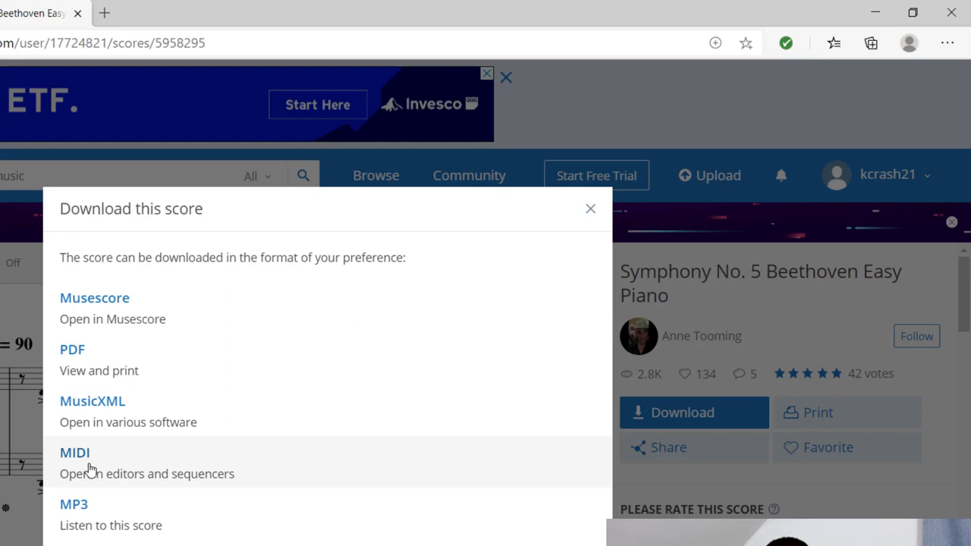
mouse_move(94, 469)
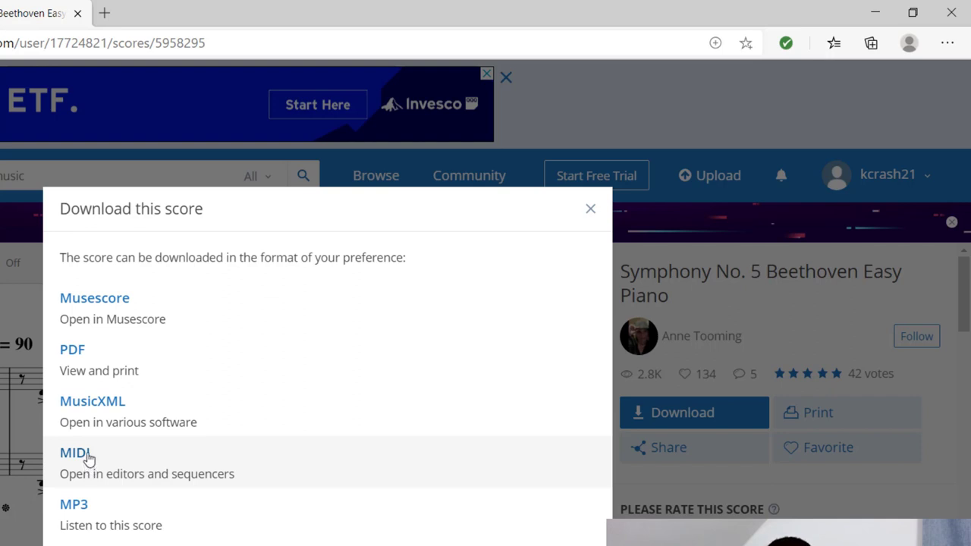
mouse_move(95, 473)
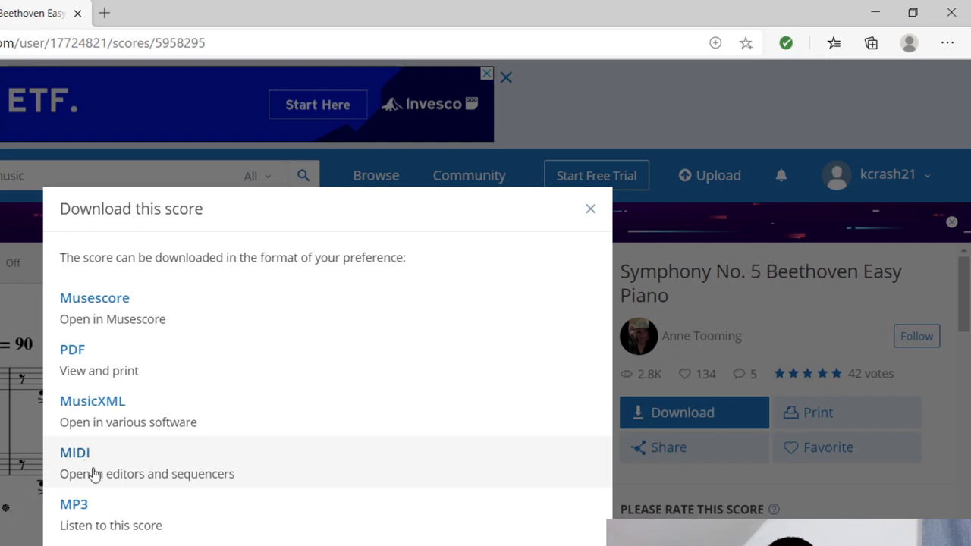
mouse_move(99, 455)
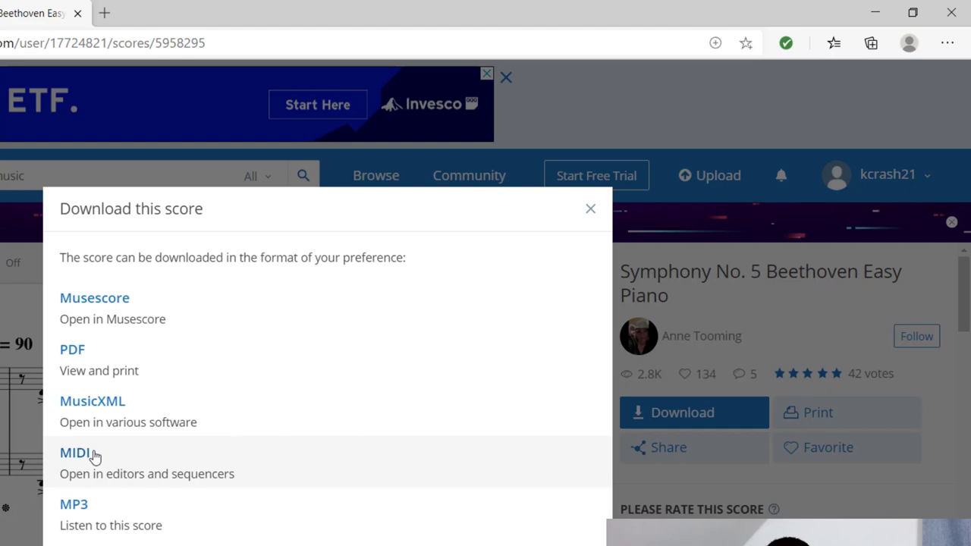
mouse_move(114, 461)
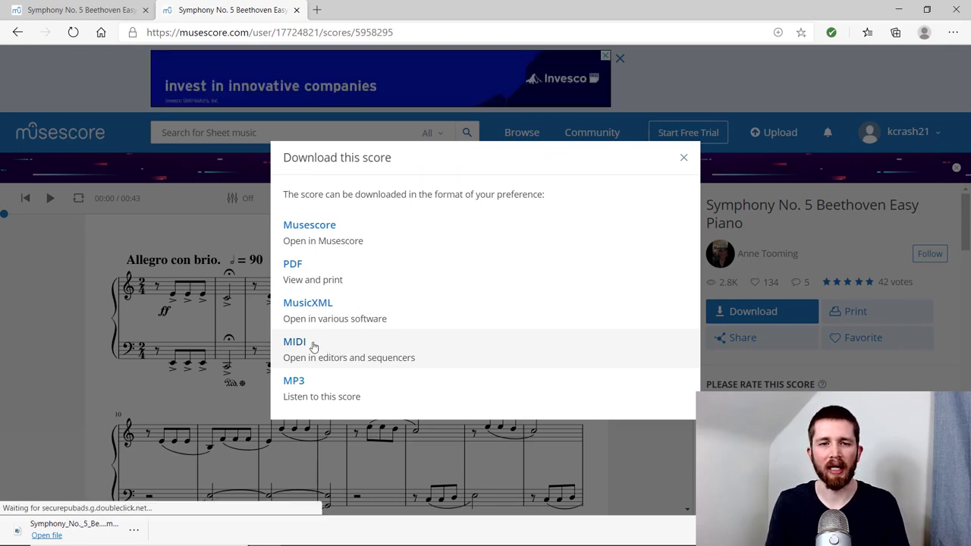
mouse_move(661, 121)
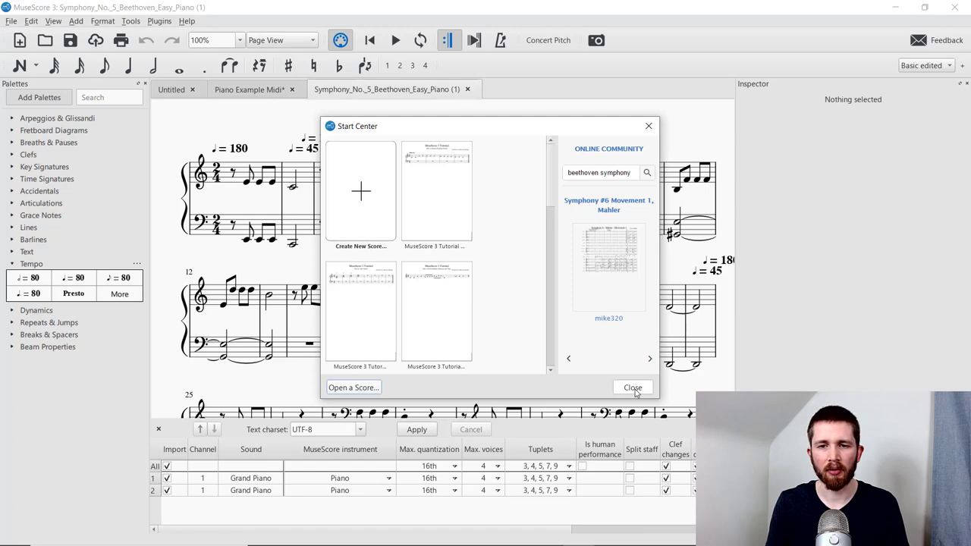
Bring the Piano Example Midi score tab back into view
click(631, 389)
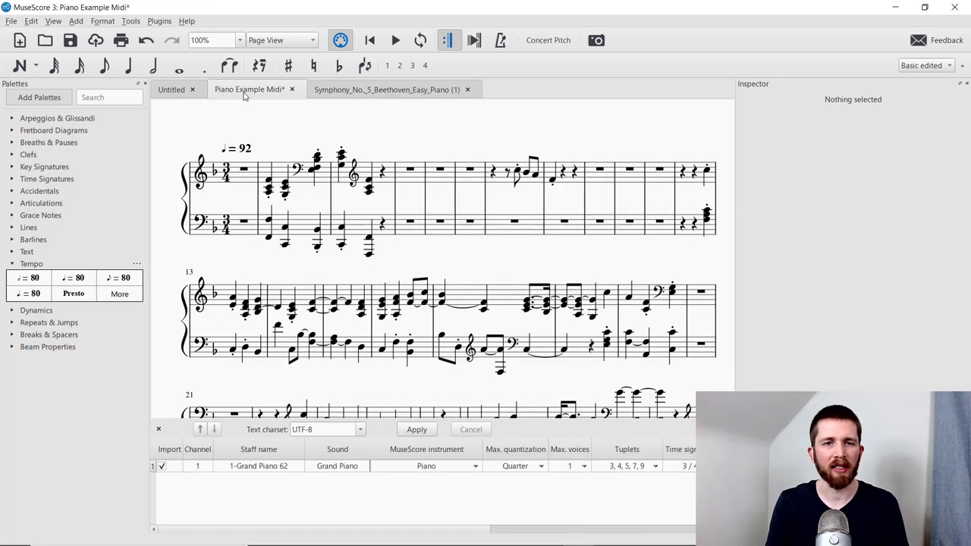
mouse_move(349, 109)
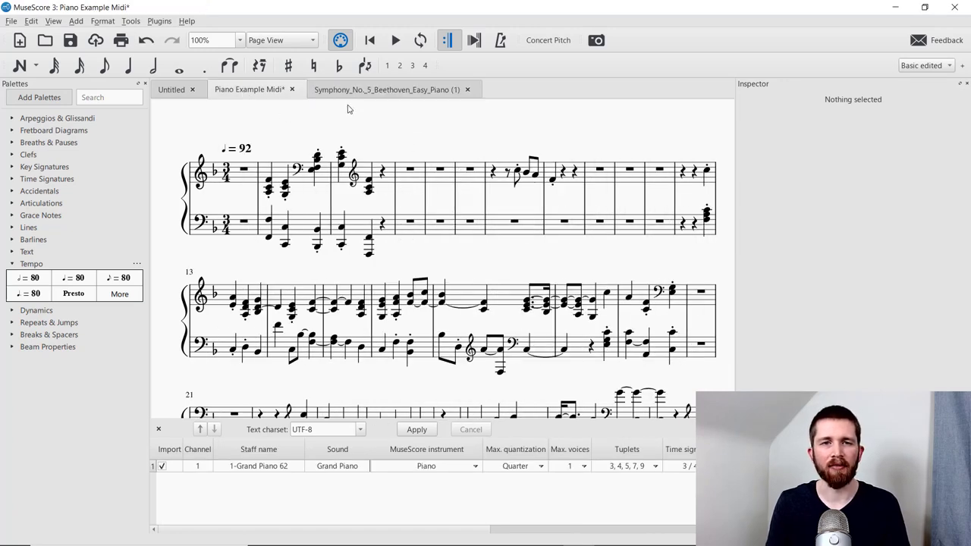
mouse_move(310, 142)
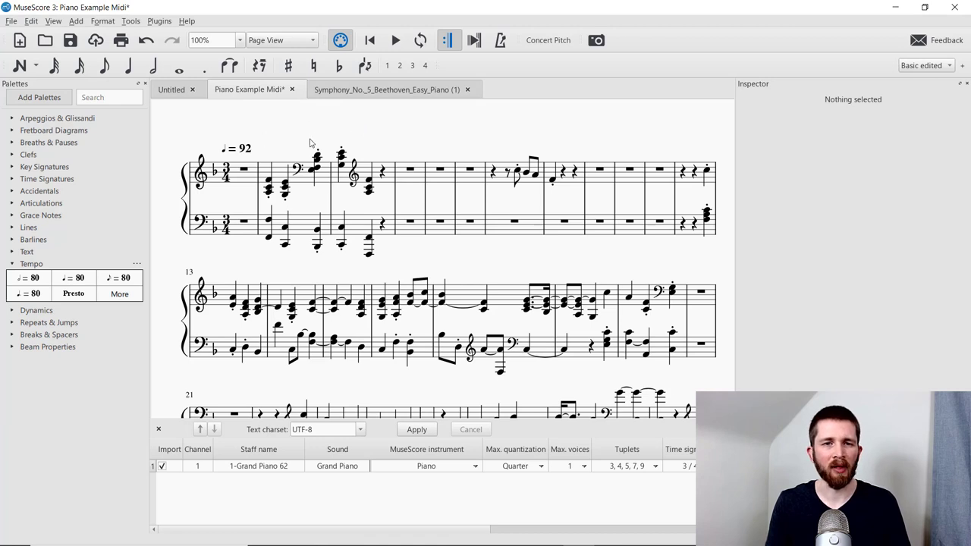
mouse_move(312, 132)
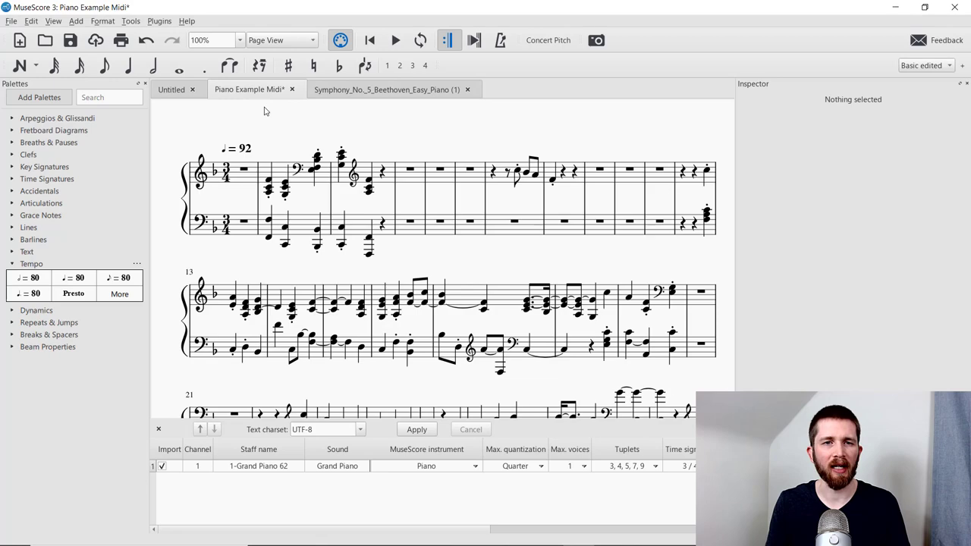
Export Piano Example Midi as a Standard MIDI File (*.mid) via File > Export
click(12, 22)
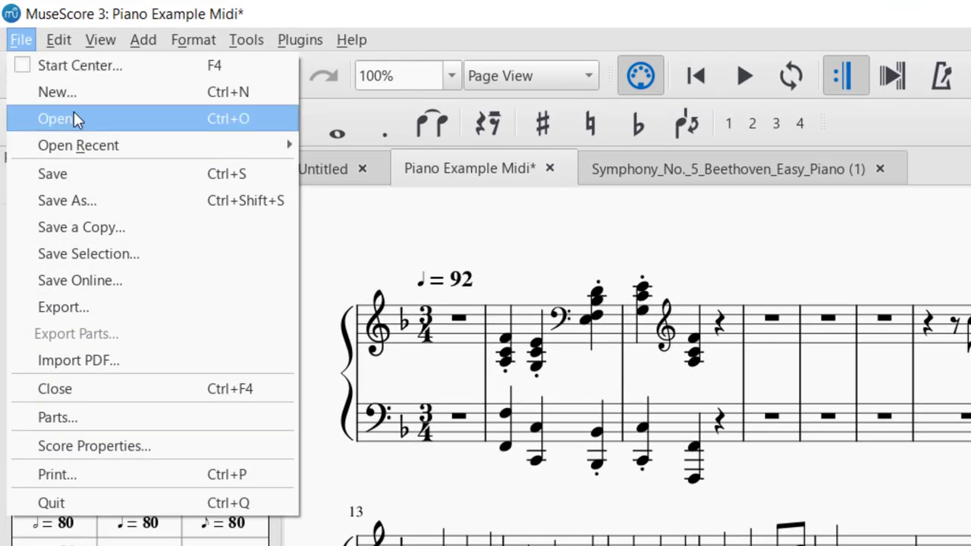
mouse_move(119, 312)
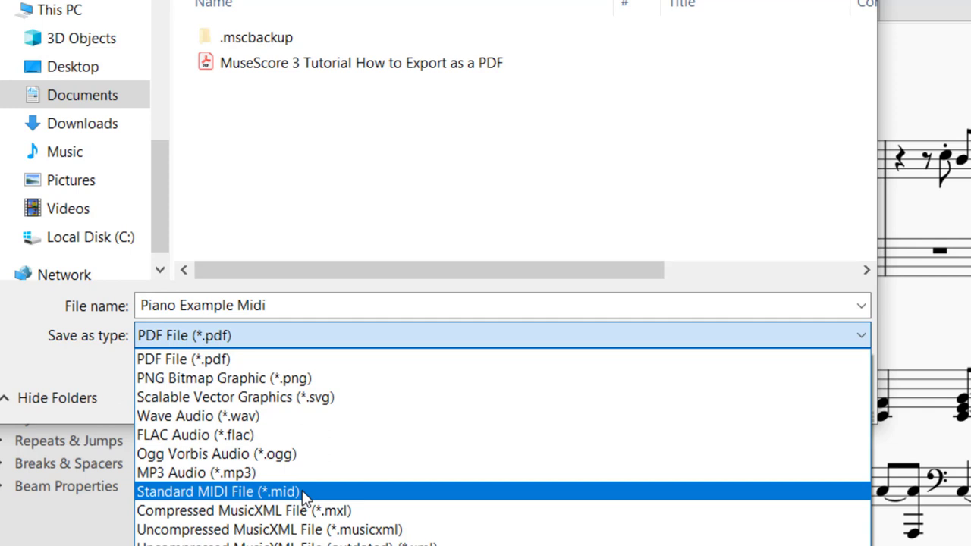
mouse_move(320, 504)
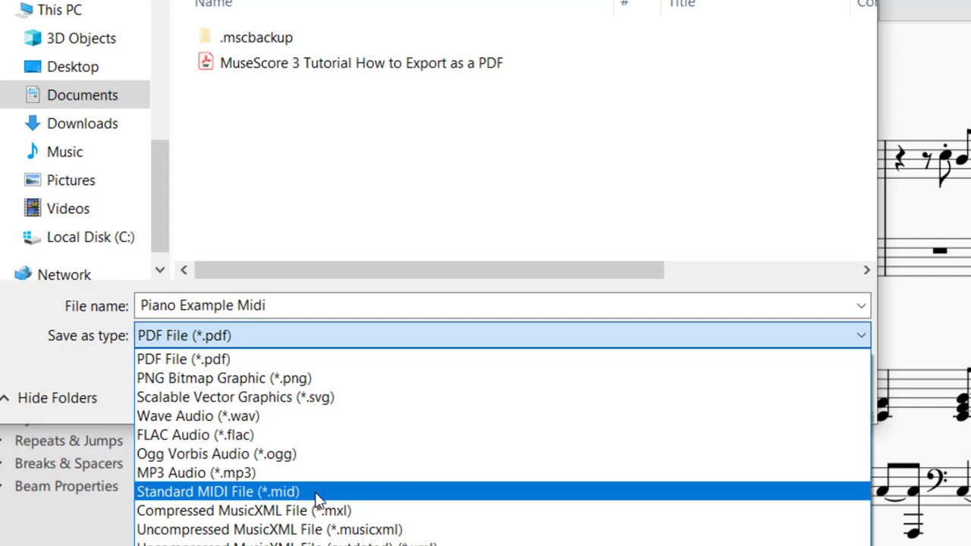
click(219, 488)
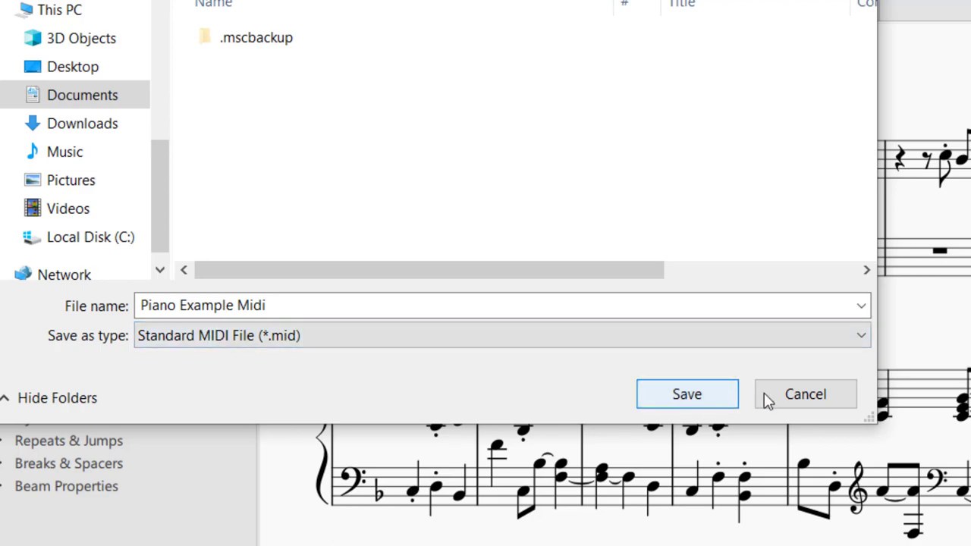
click(687, 394)
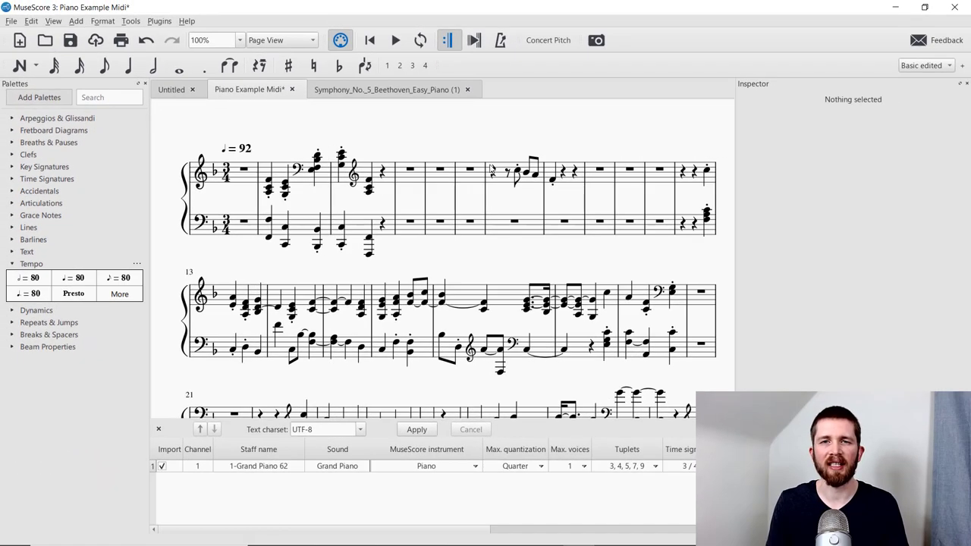
mouse_move(494, 153)
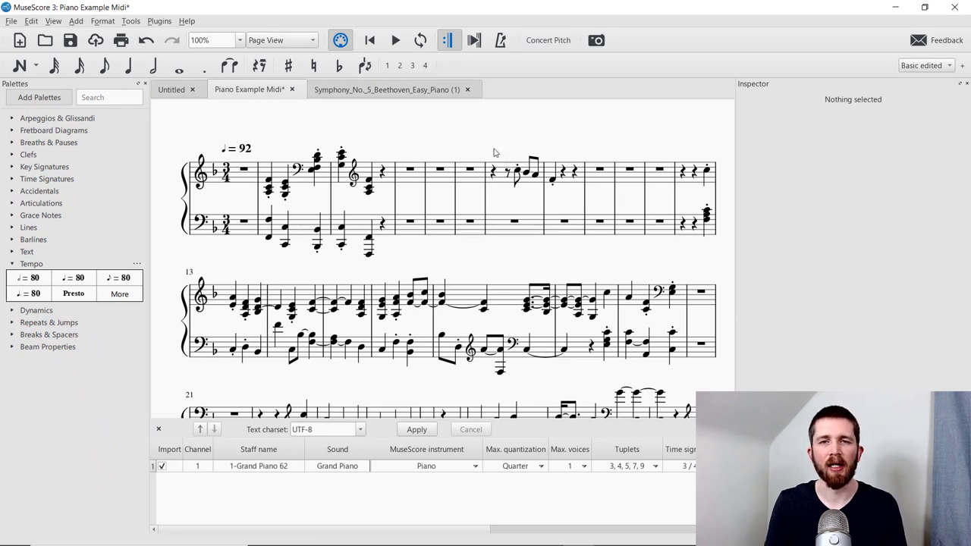
mouse_move(479, 146)
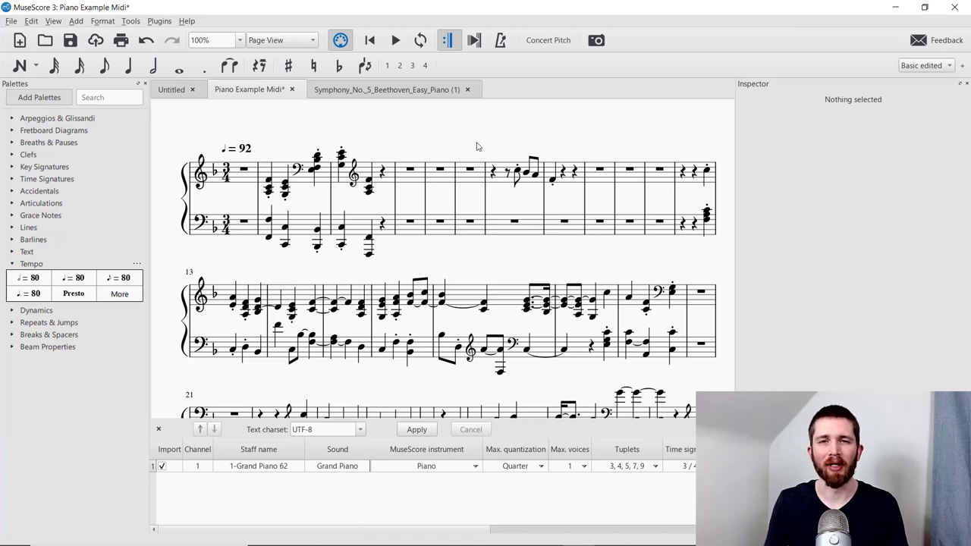
mouse_move(477, 138)
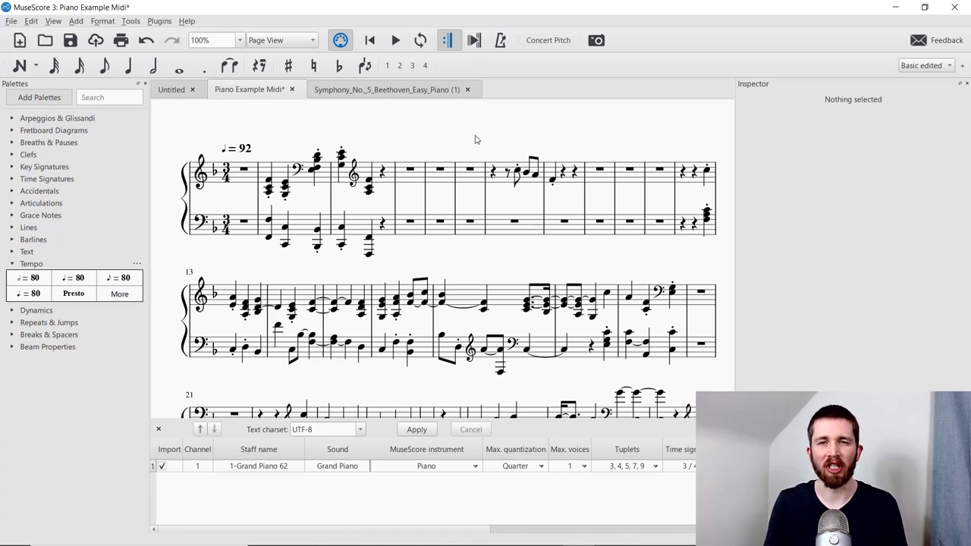
mouse_move(470, 164)
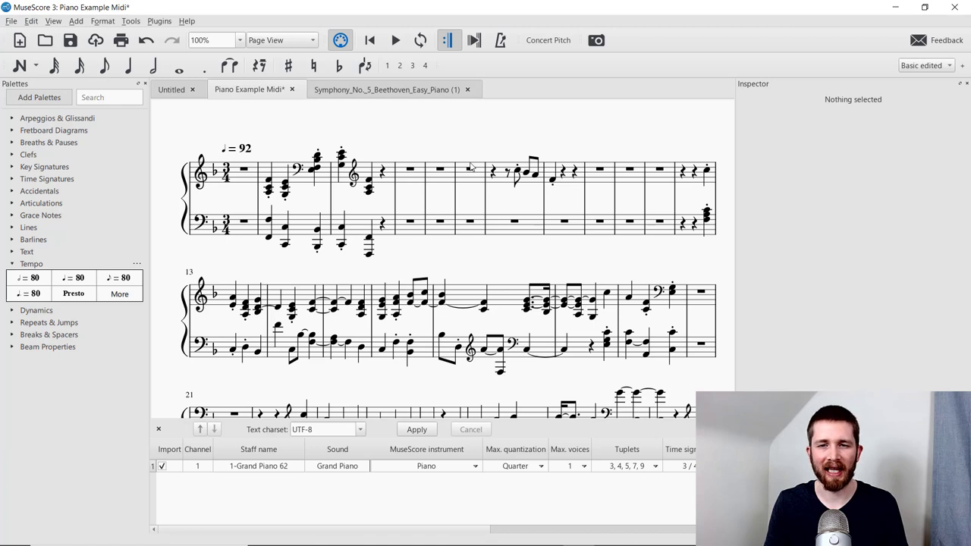
mouse_move(522, 346)
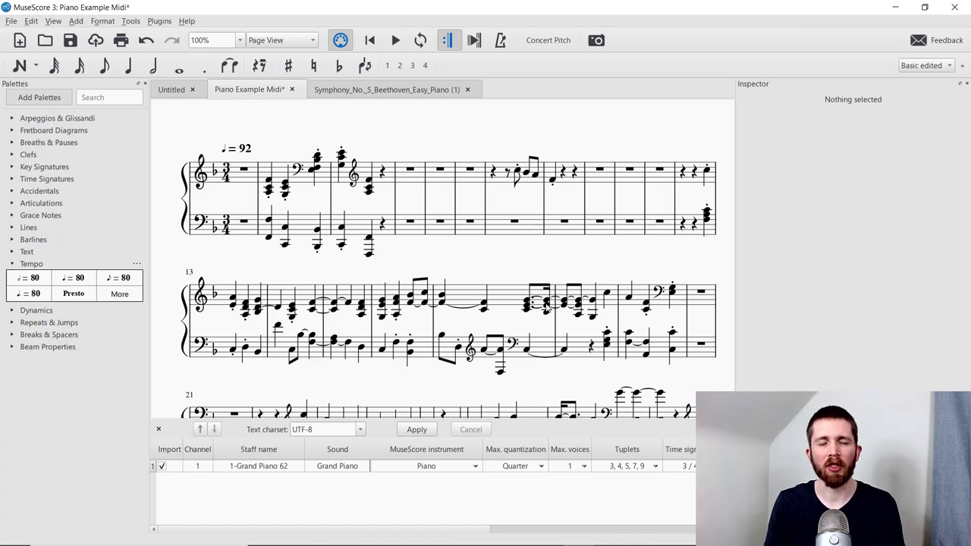
mouse_move(252, 186)
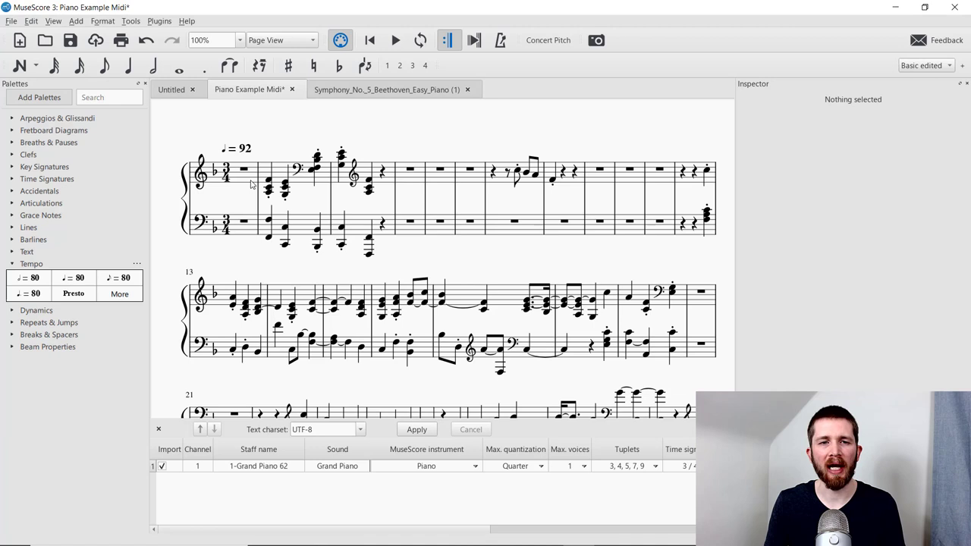
mouse_move(255, 161)
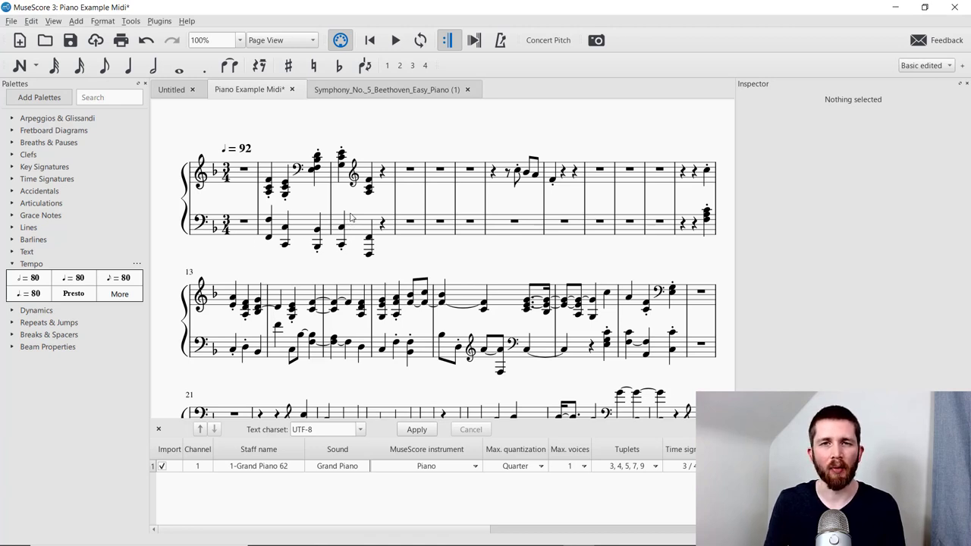
mouse_move(261, 144)
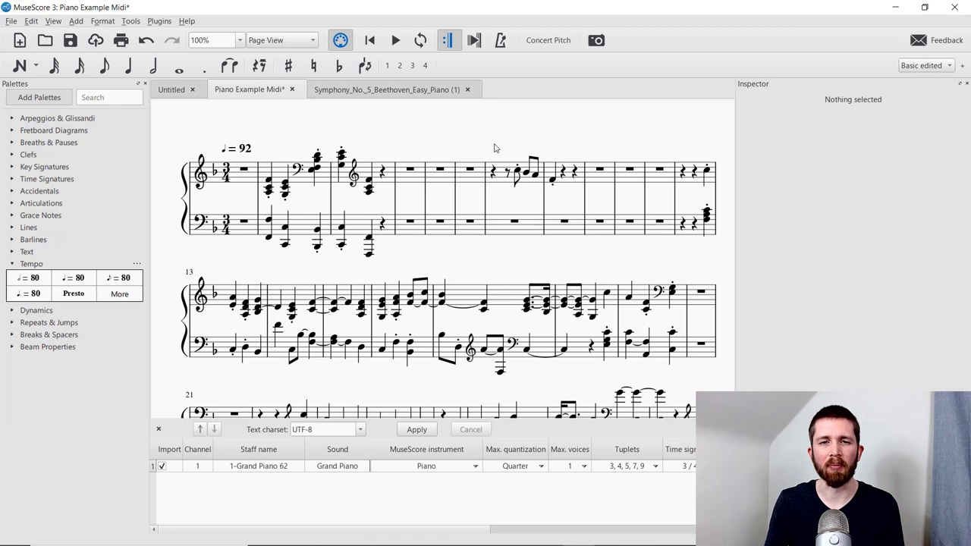
mouse_move(361, 136)
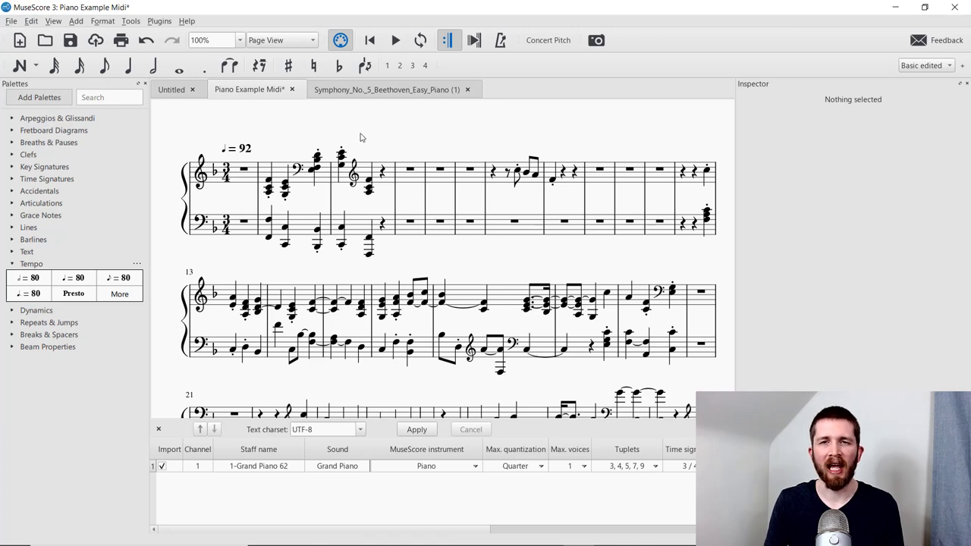
mouse_move(425, 174)
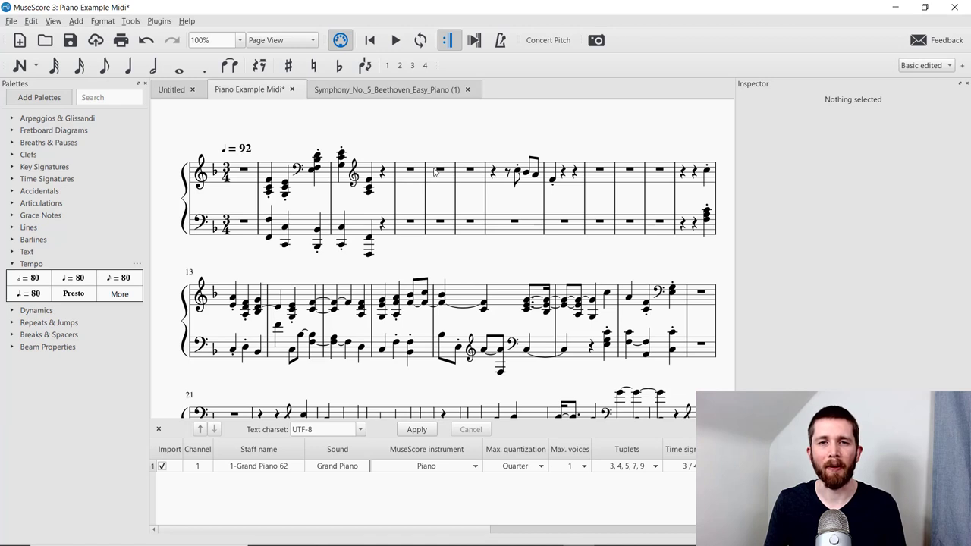
mouse_move(324, 144)
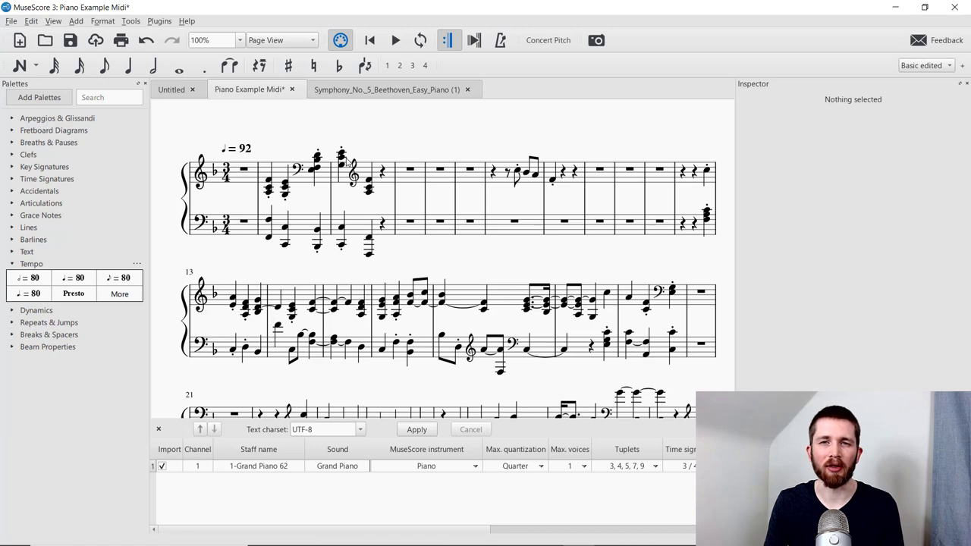
mouse_move(350, 141)
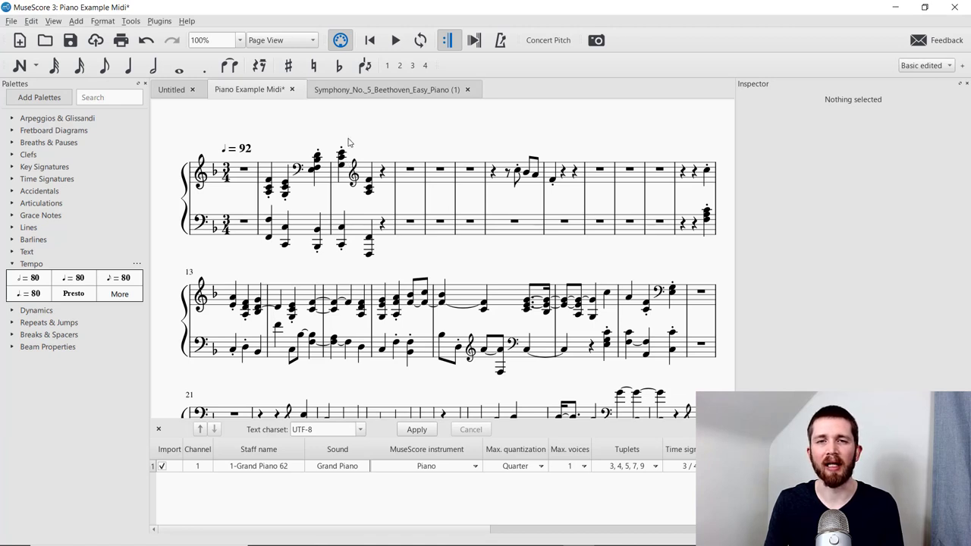